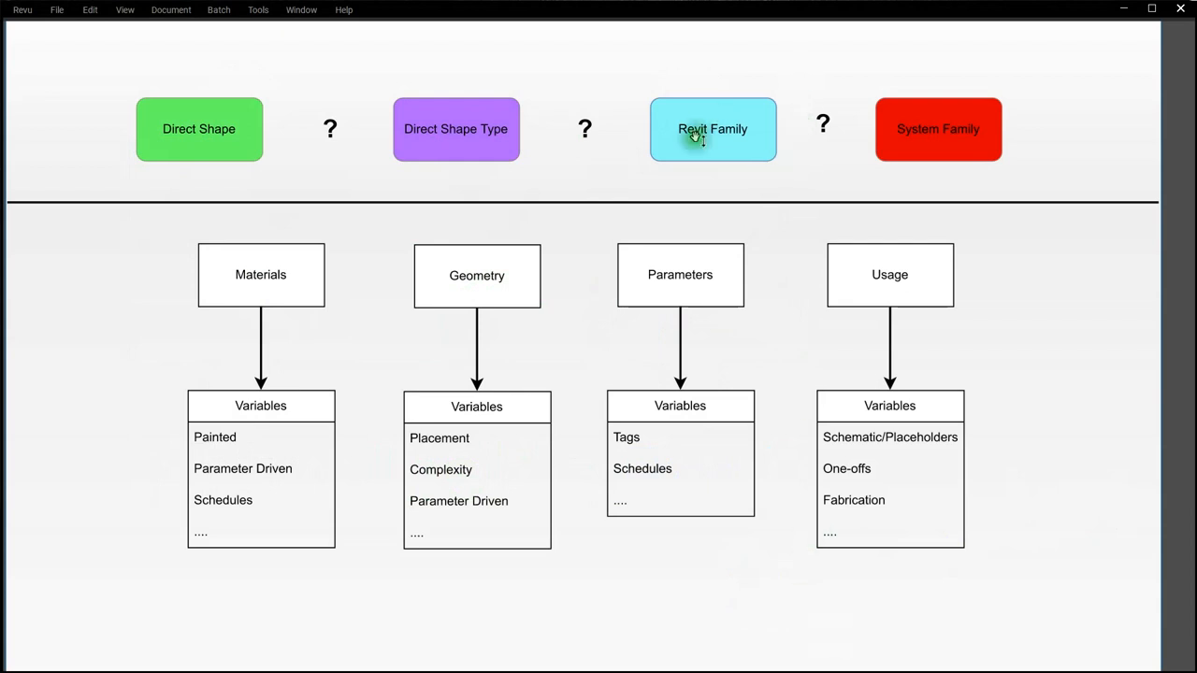
mouse_move(806, 173)
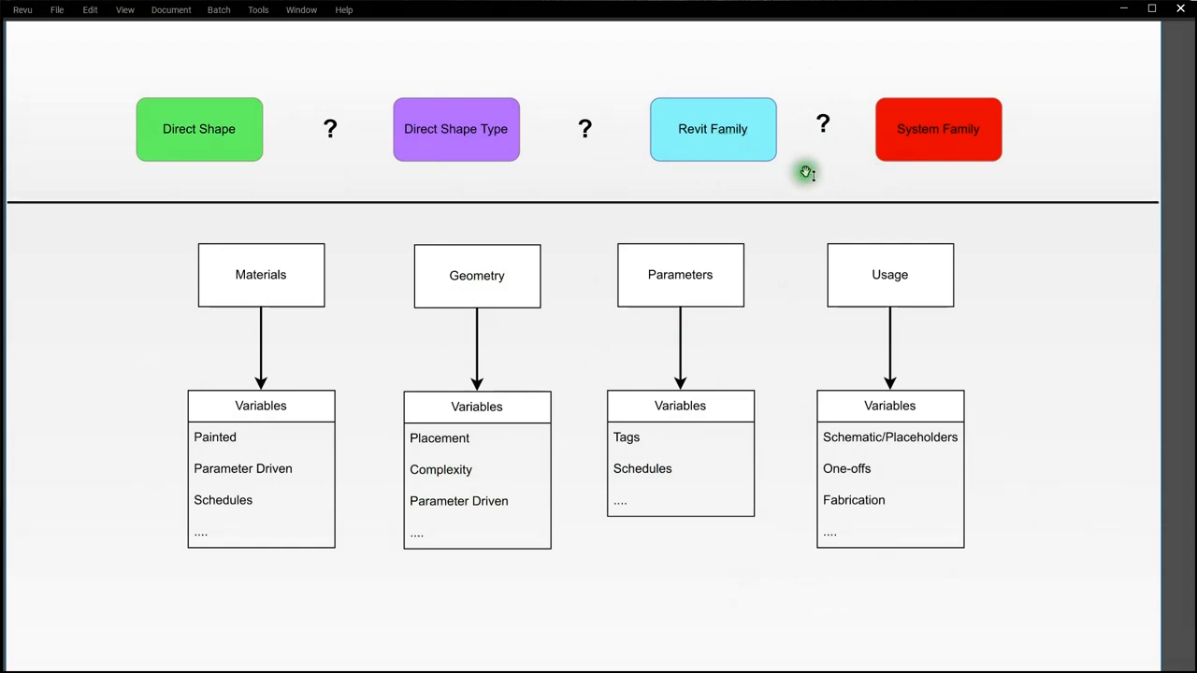
mouse_move(942, 145)
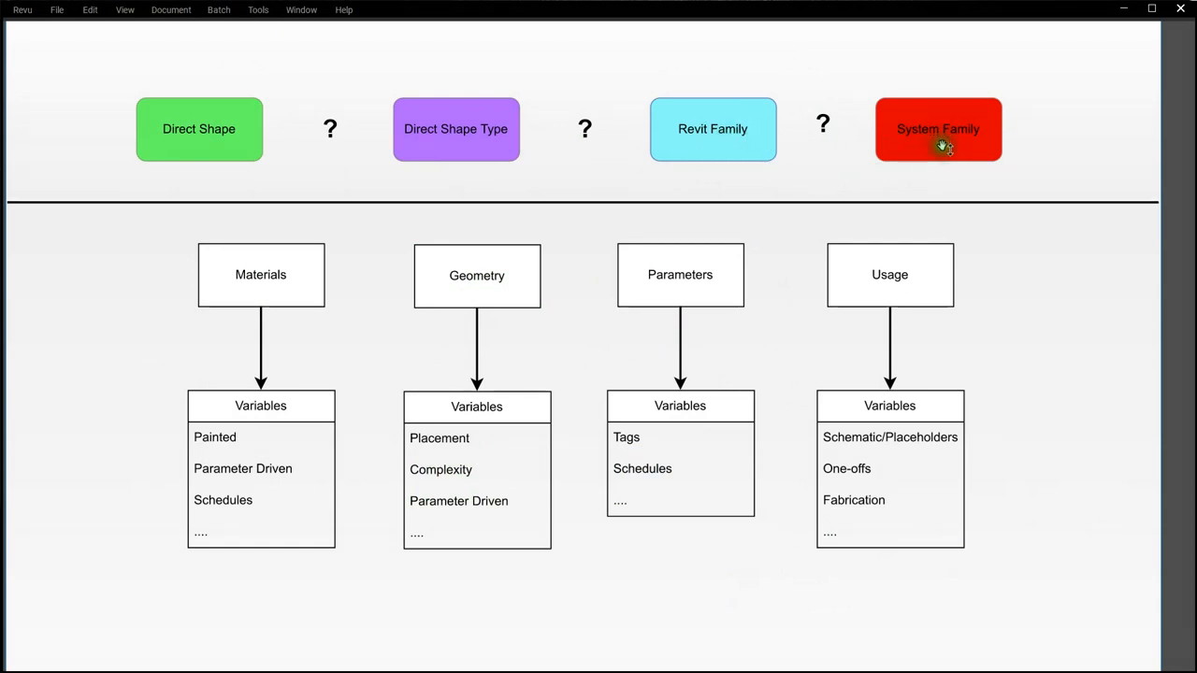
mouse_move(430, 173)
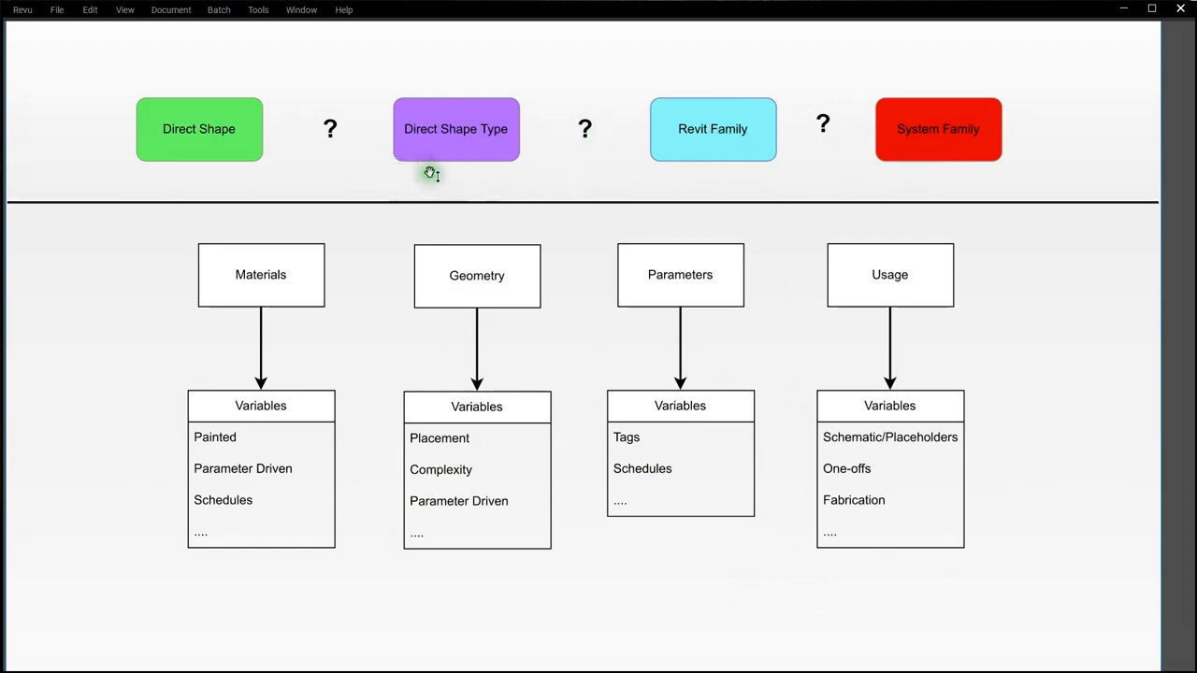
mouse_move(440, 199)
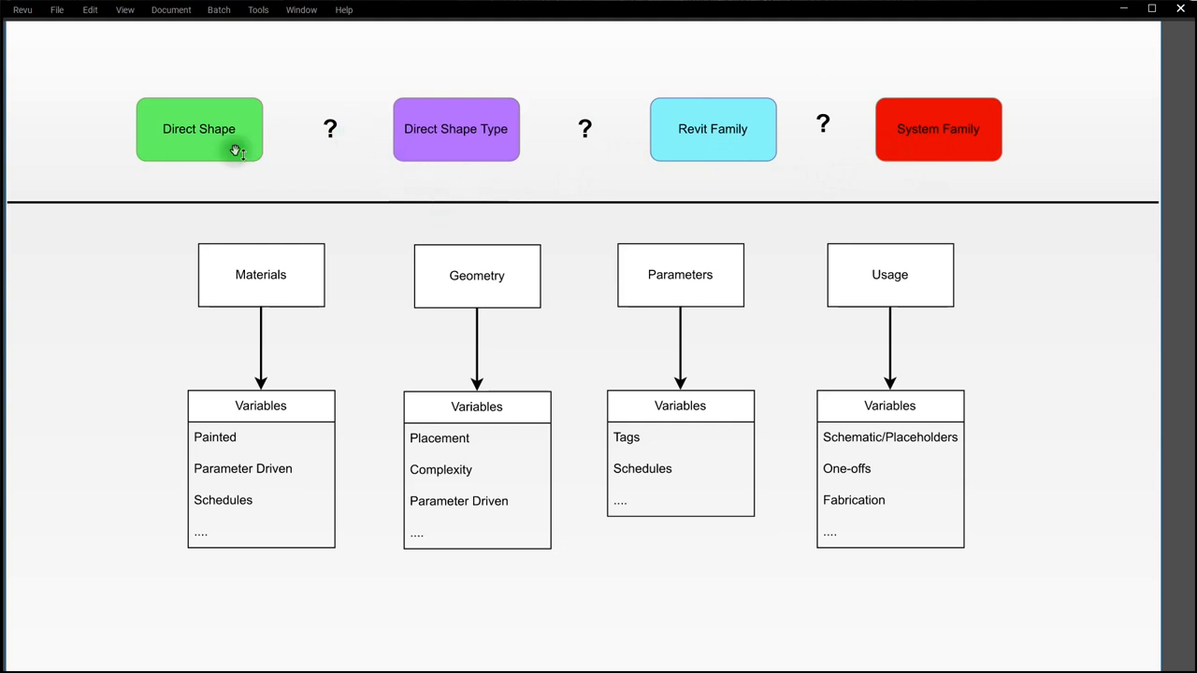
mouse_move(279, 167)
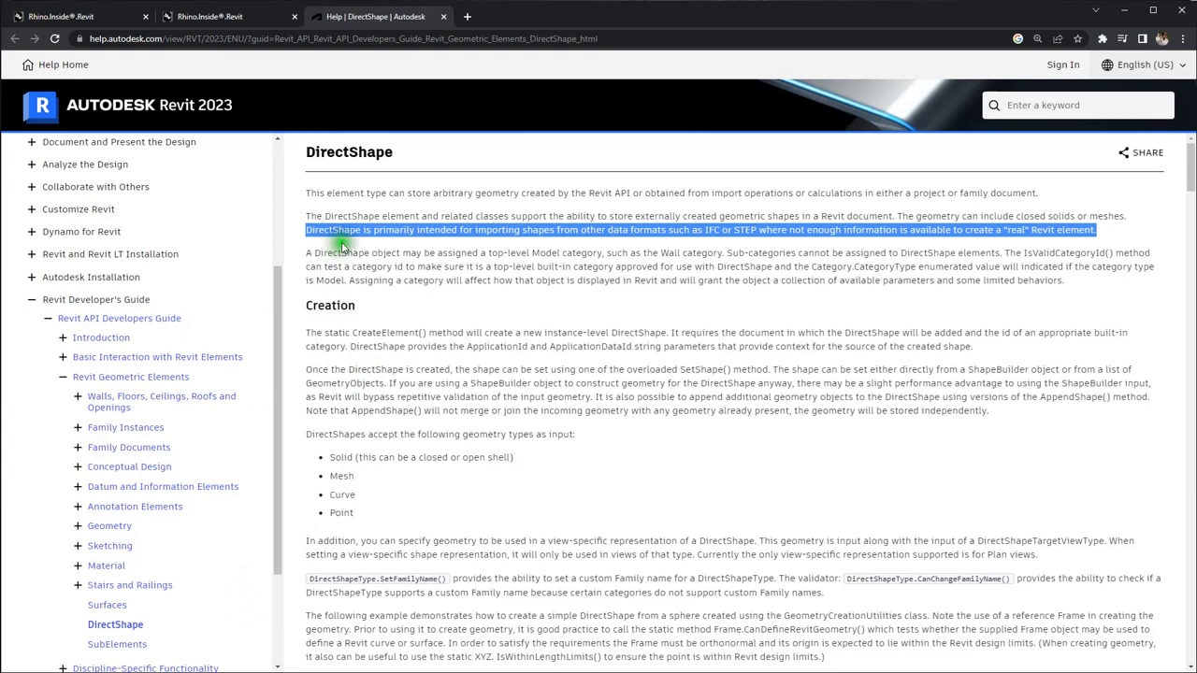
mouse_move(500, 245)
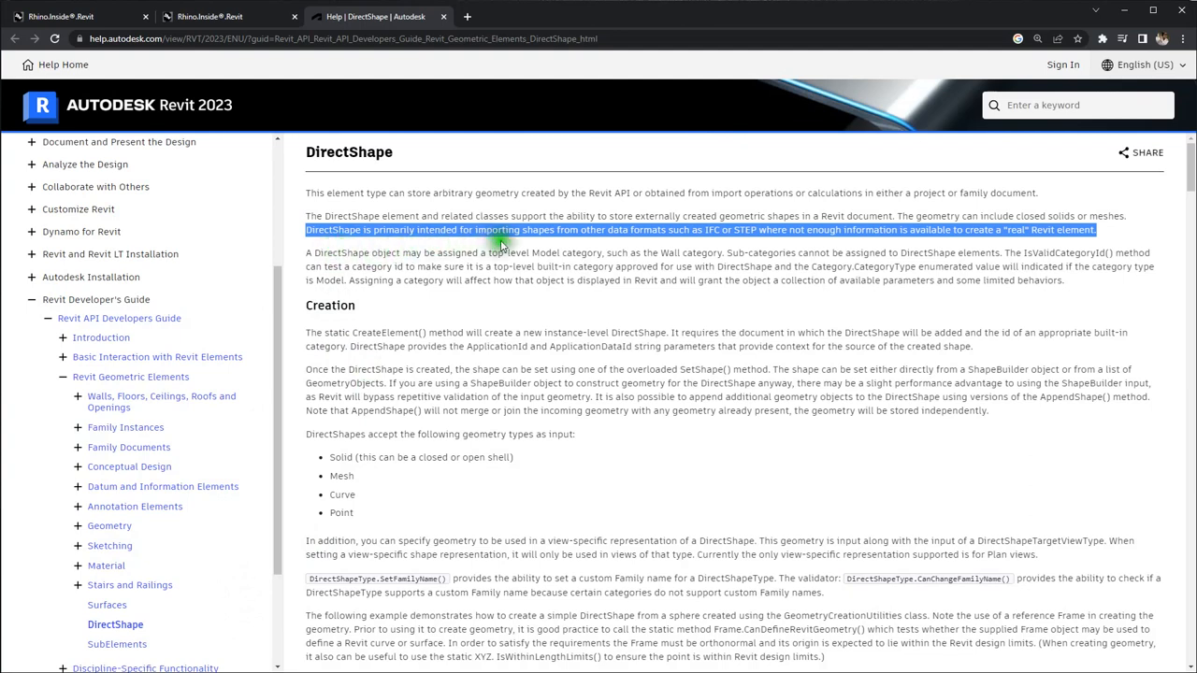
mouse_move(645, 245)
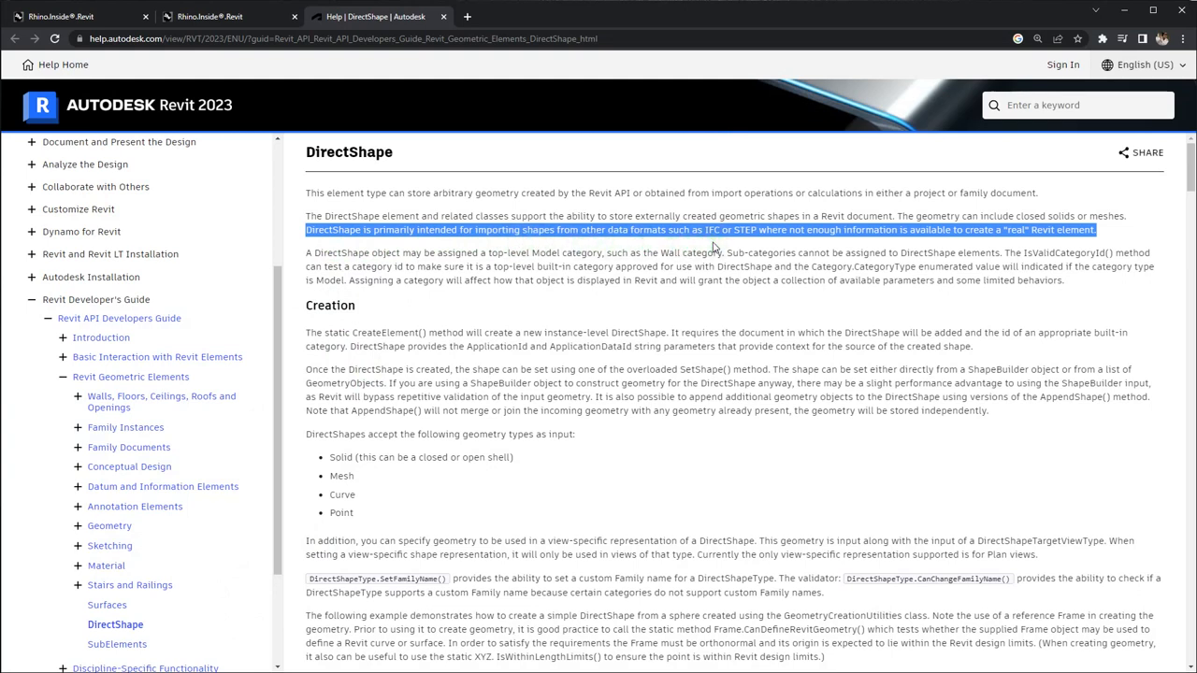
mouse_move(824, 251)
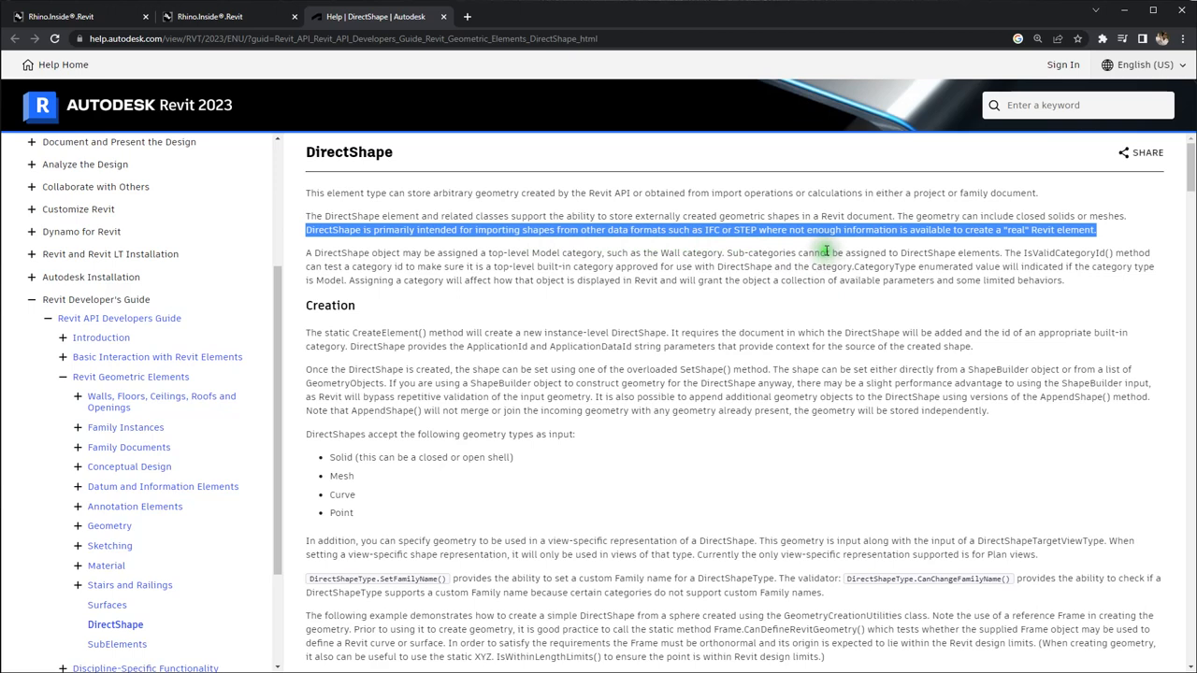
mouse_move(1042, 250)
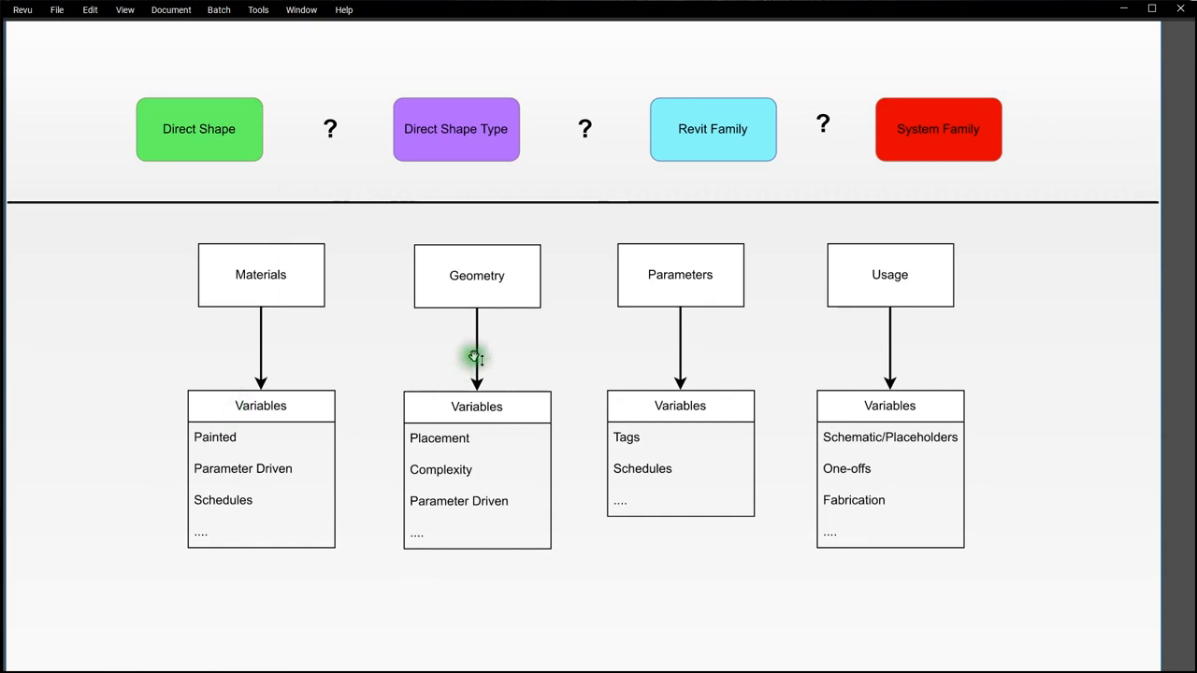
mouse_move(666, 152)
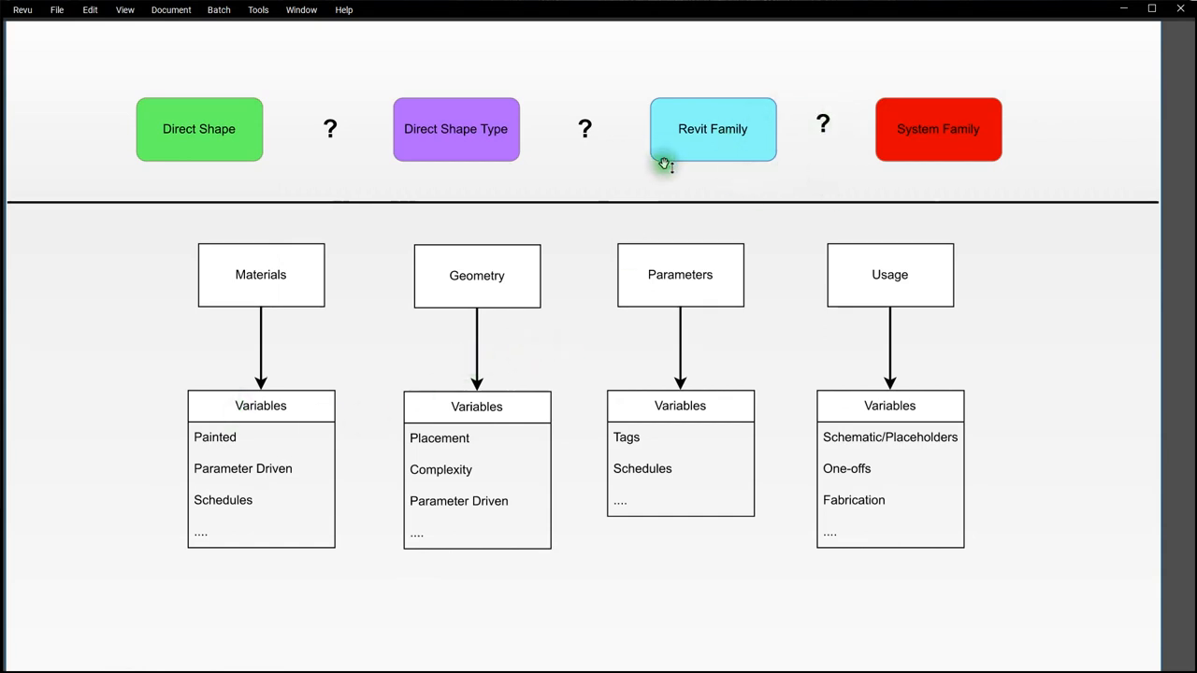
mouse_move(284, 304)
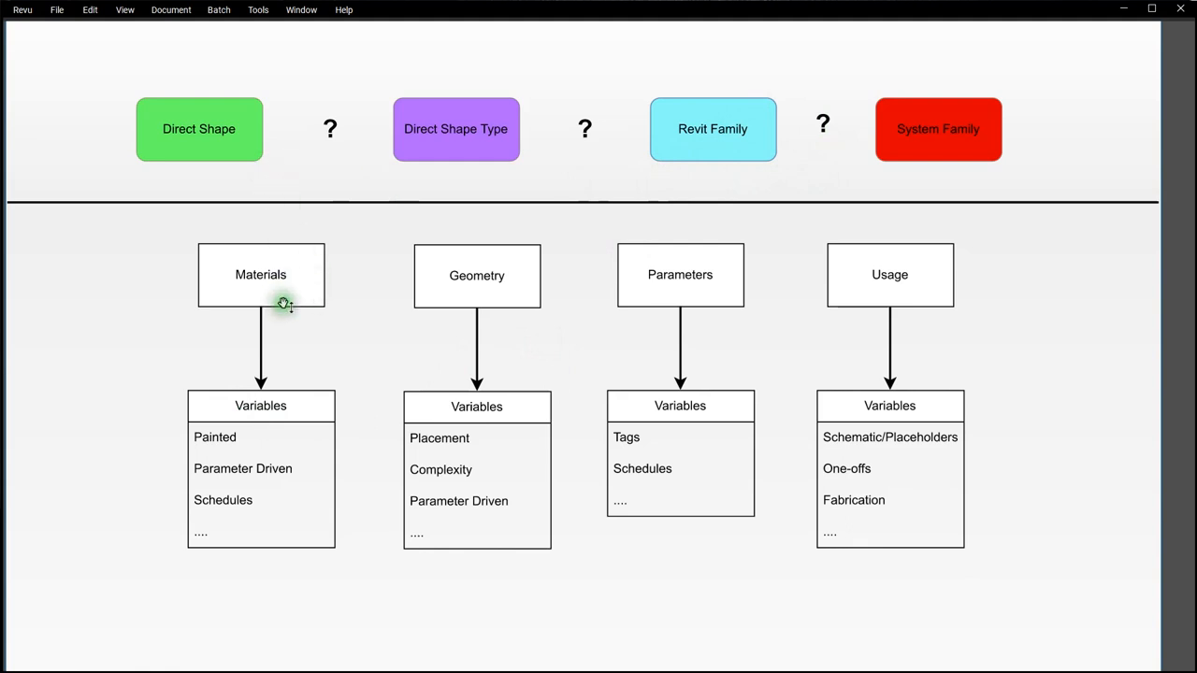
mouse_move(621, 412)
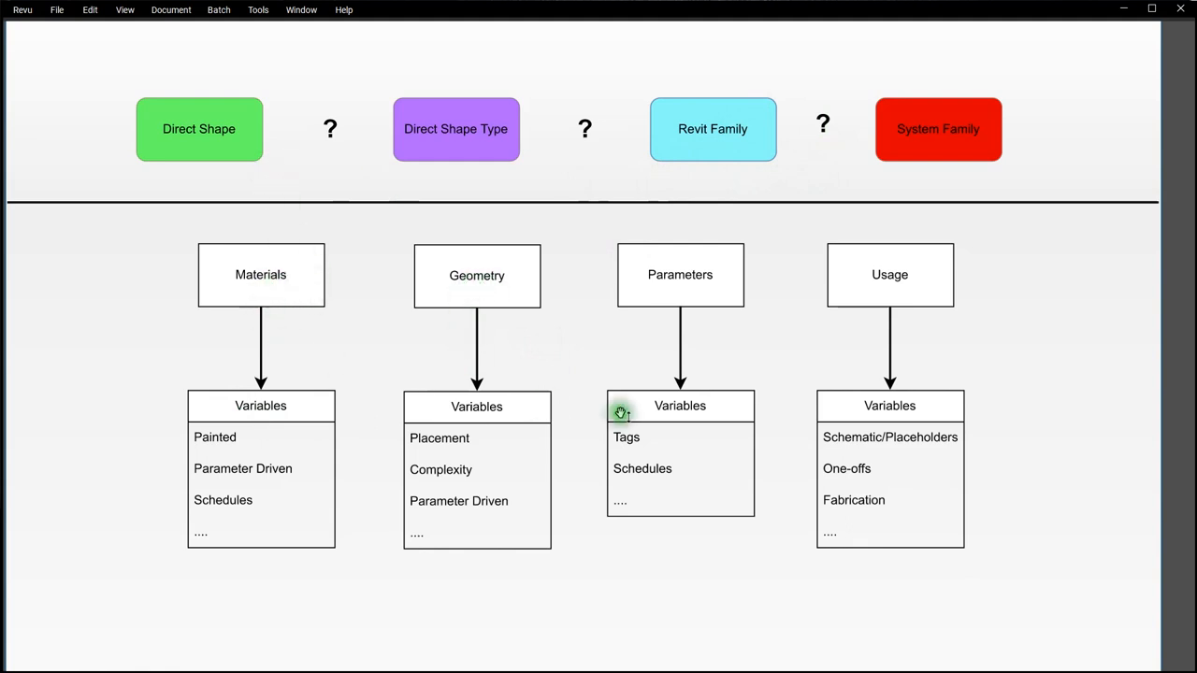
mouse_move(898, 358)
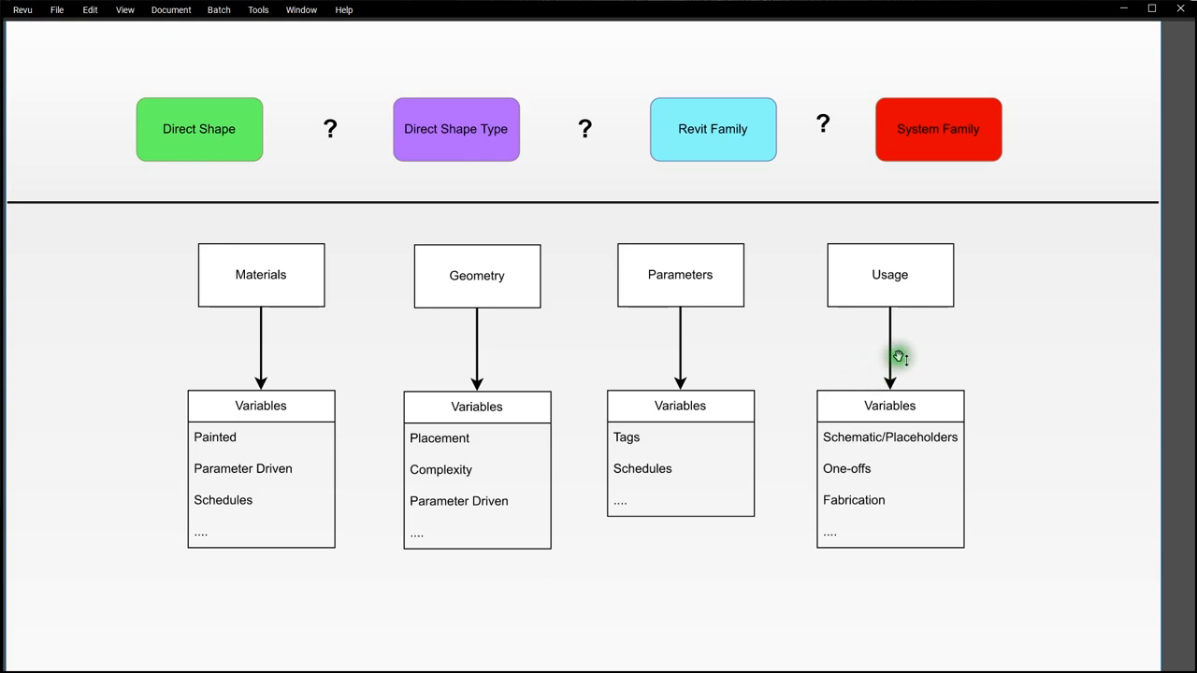
mouse_move(863, 365)
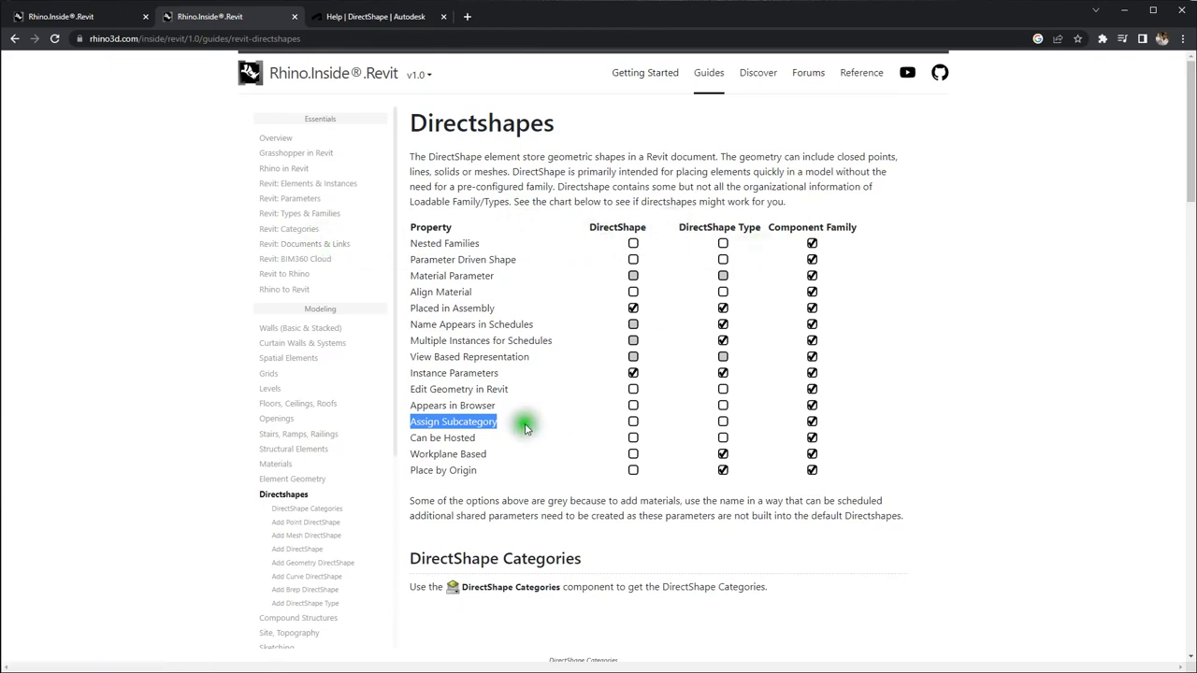
mouse_move(737, 428)
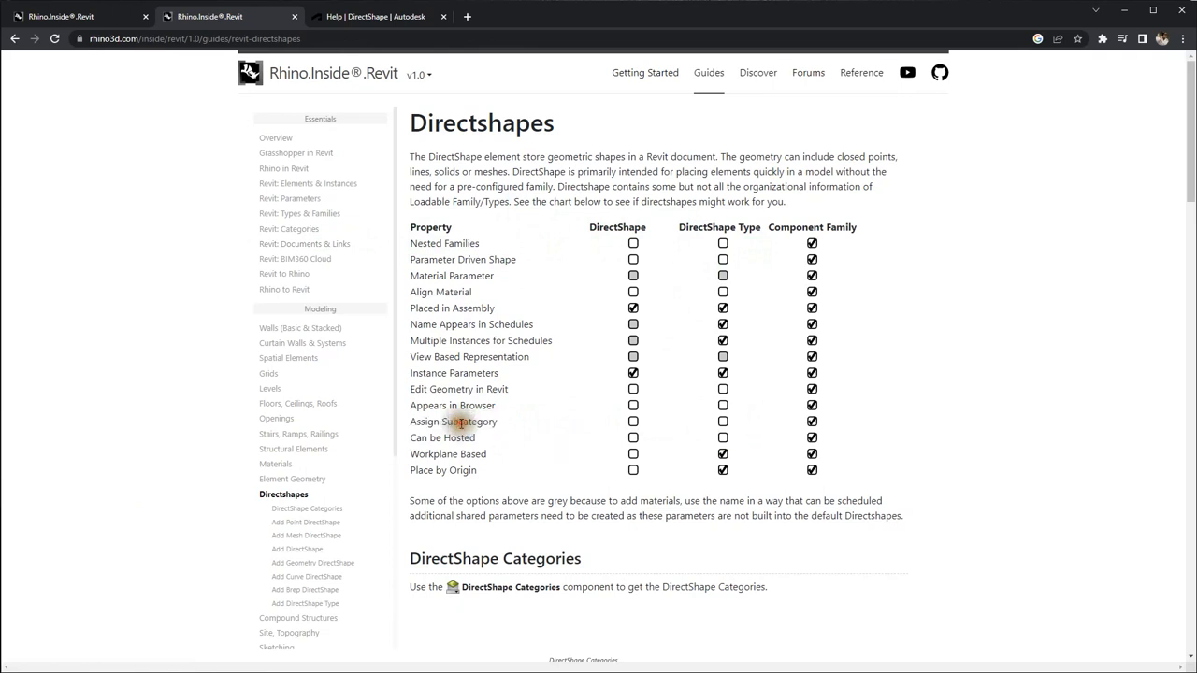
Open the Directshapes guide page comparing DirectShape, DirectShape Type and Component Family properties.
double_click(454, 422)
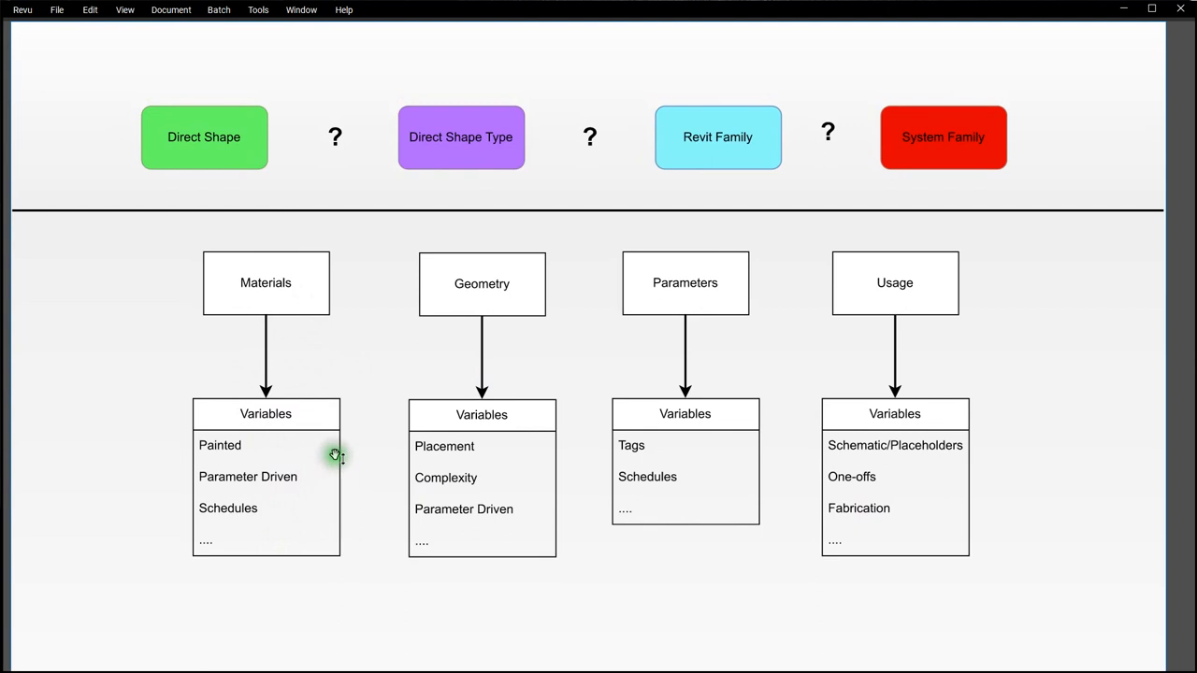
mouse_move(302, 386)
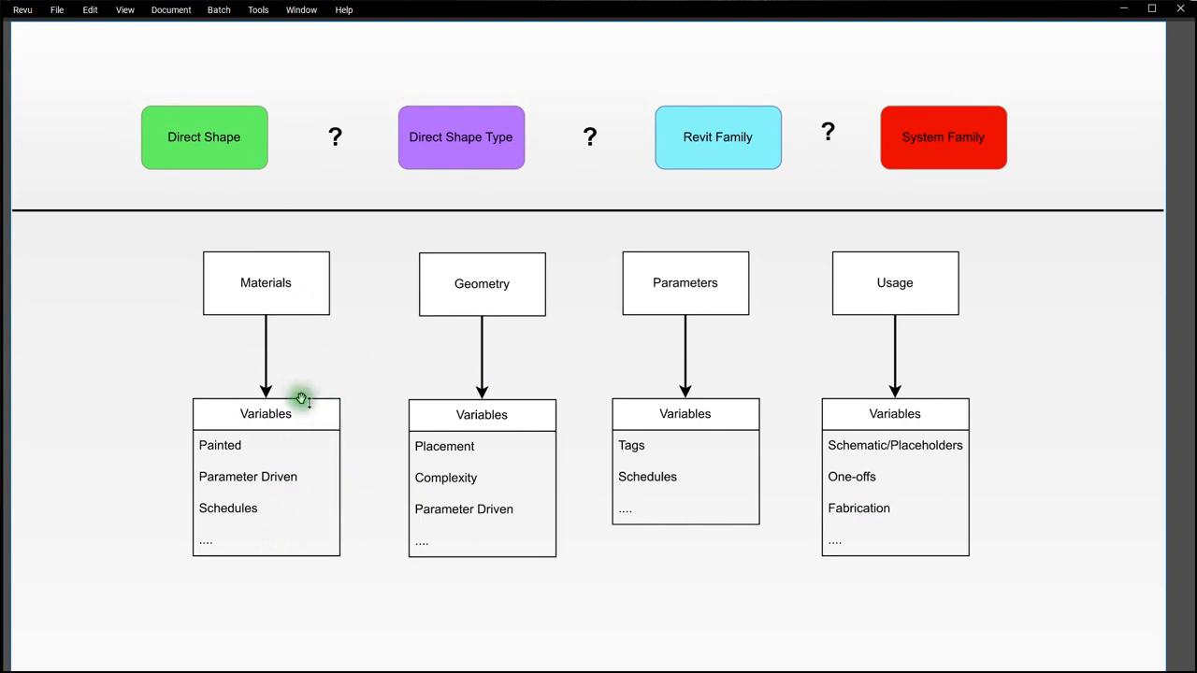
mouse_move(435, 649)
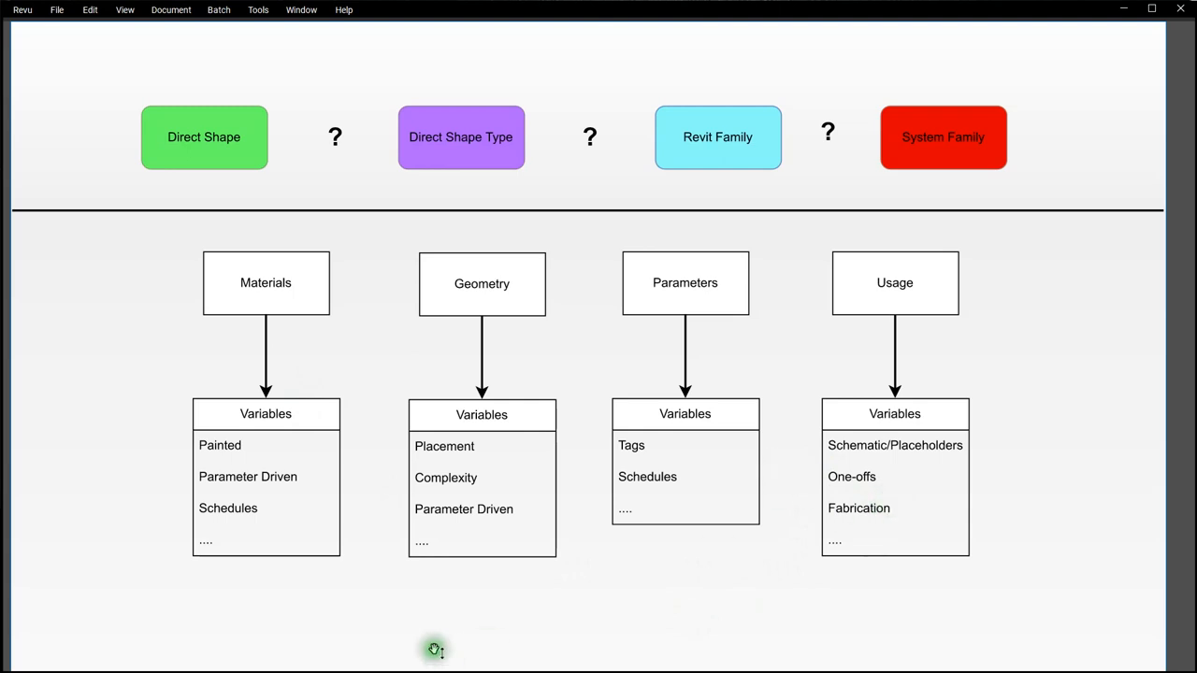
mouse_move(271, 302)
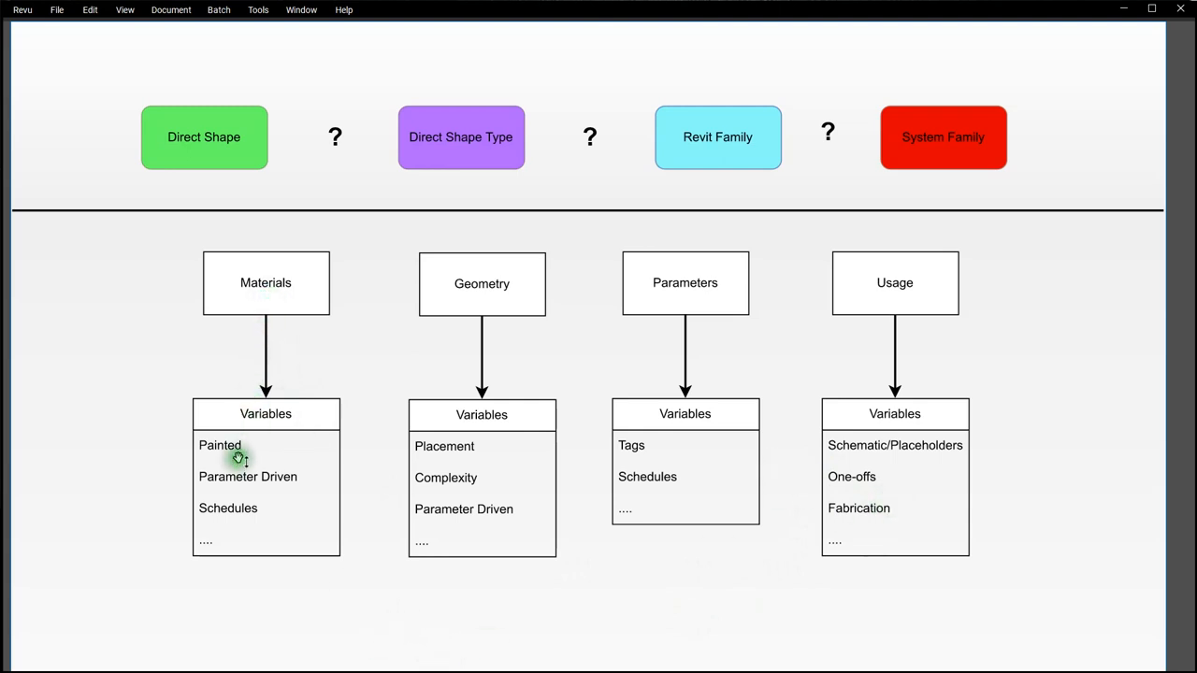
mouse_move(239, 453)
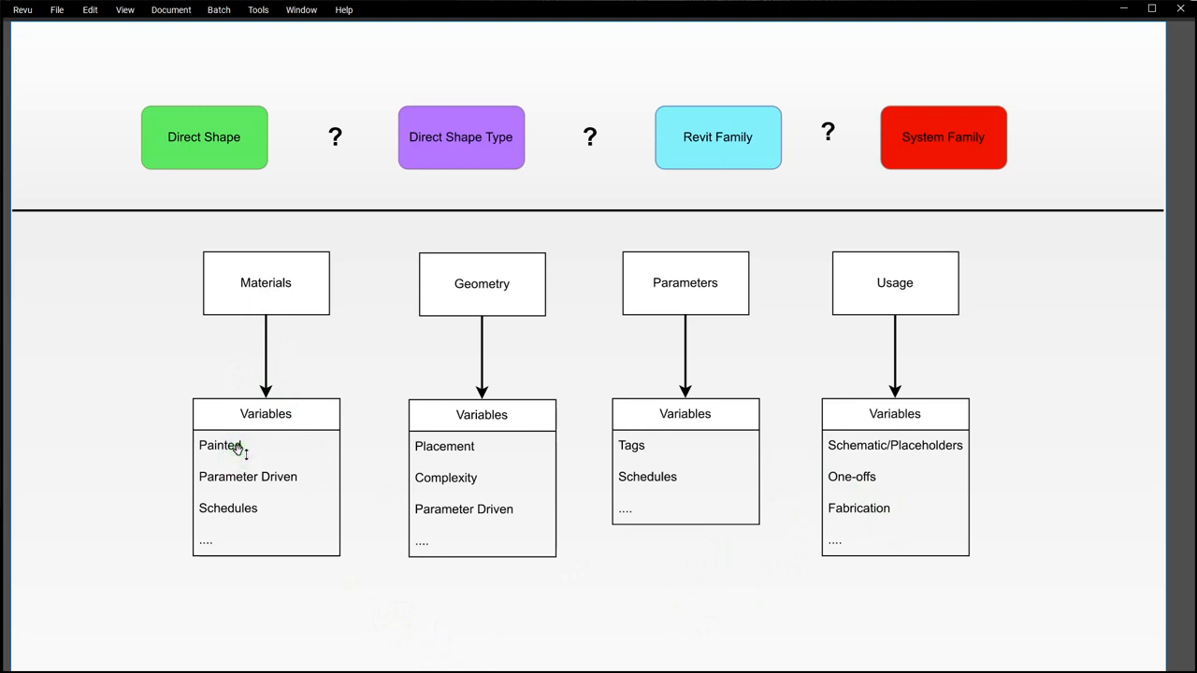
mouse_move(252, 477)
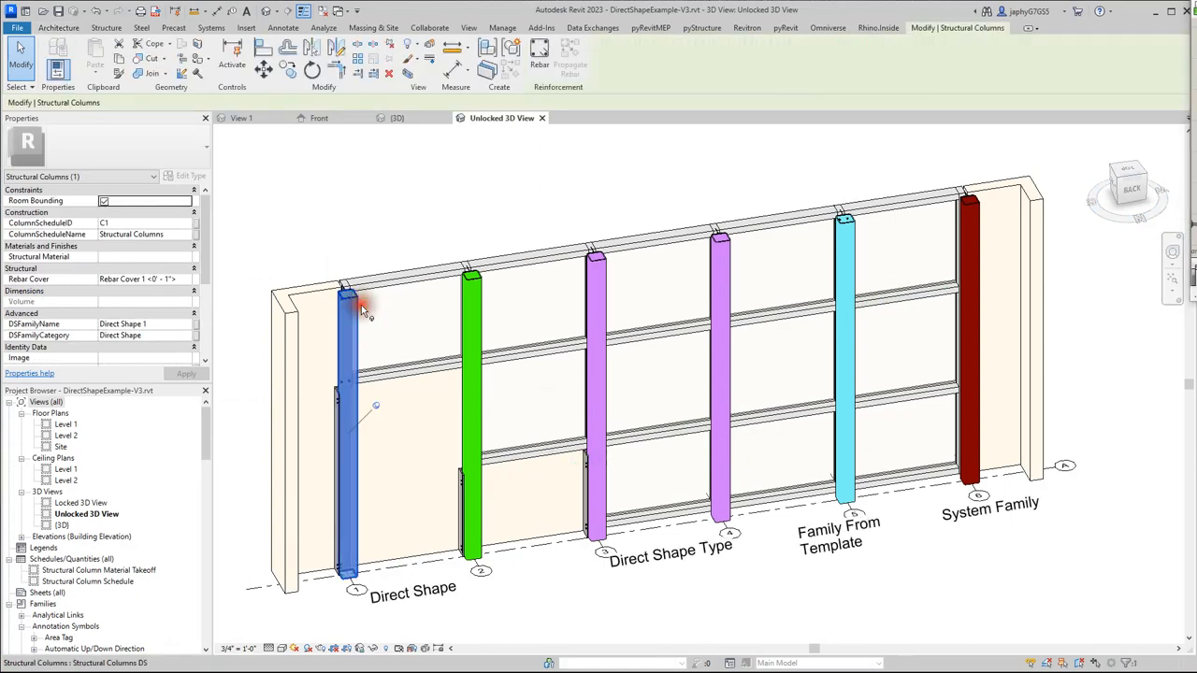
Open the Unlocked 3D View and inspect the comparison columns' properties, then deselect.
left_click(435, 615)
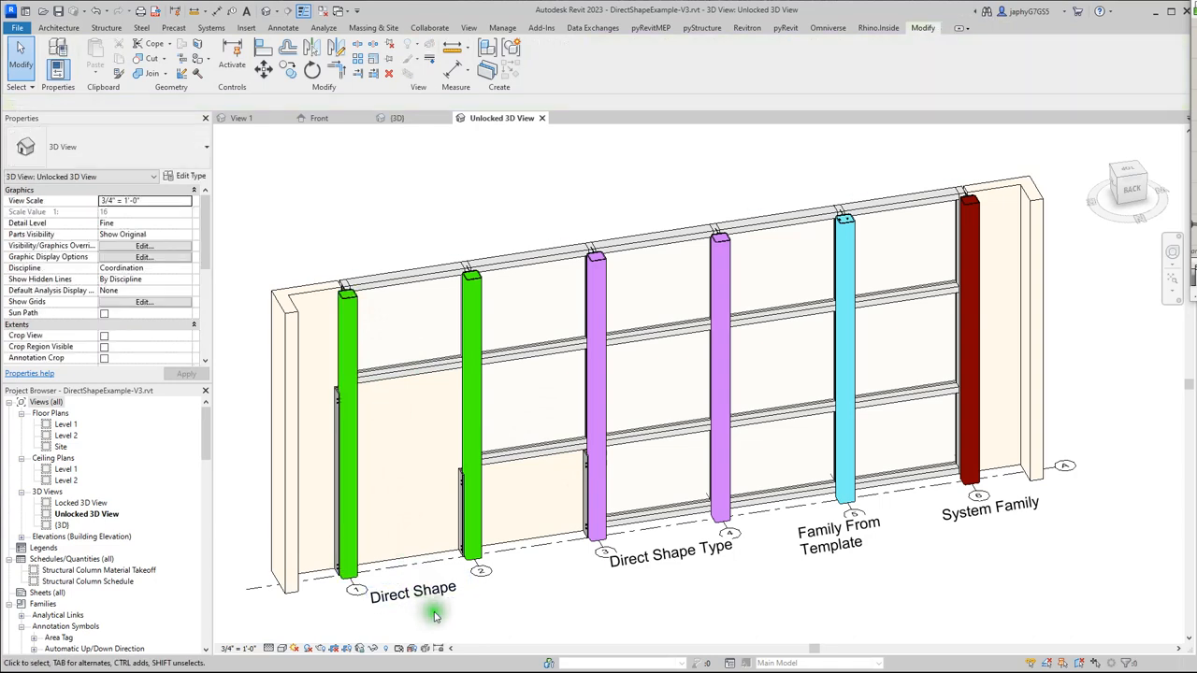
mouse_move(668, 547)
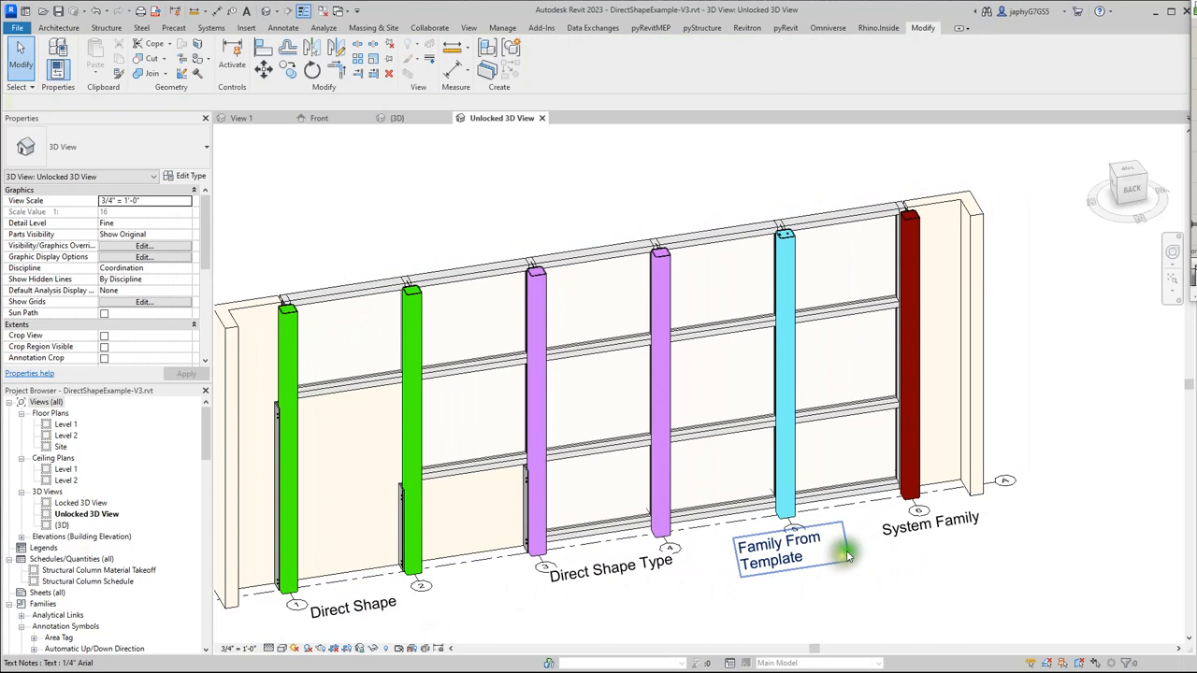
left_click(908, 421)
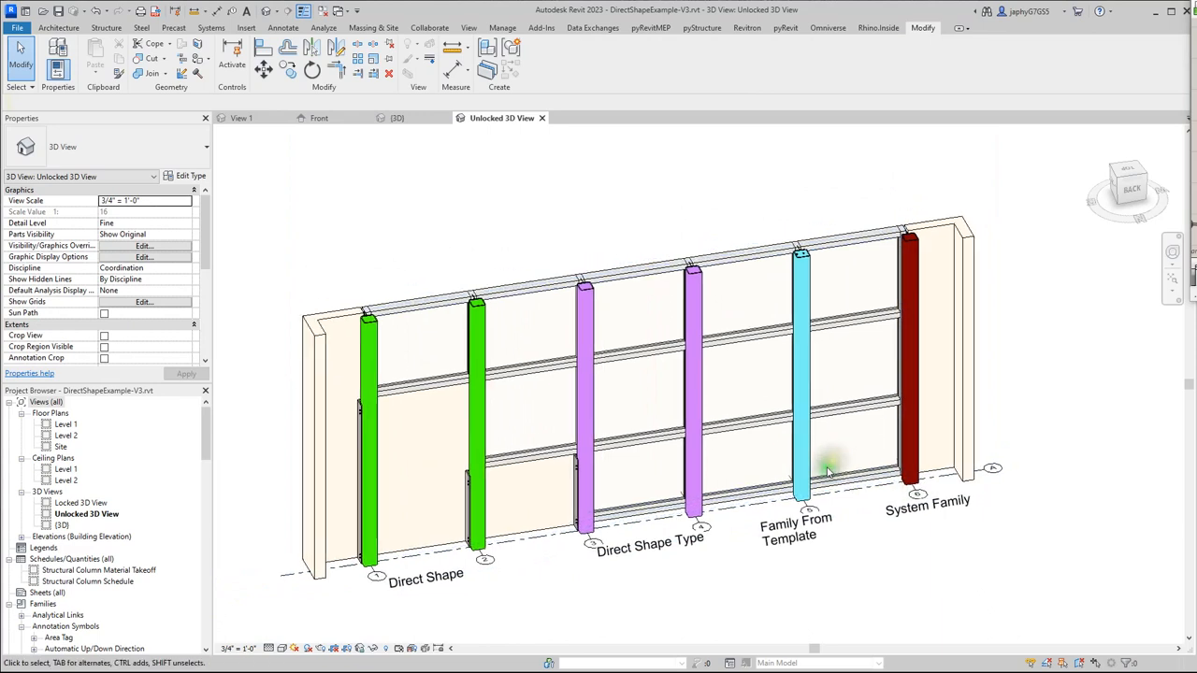
mouse_move(804, 274)
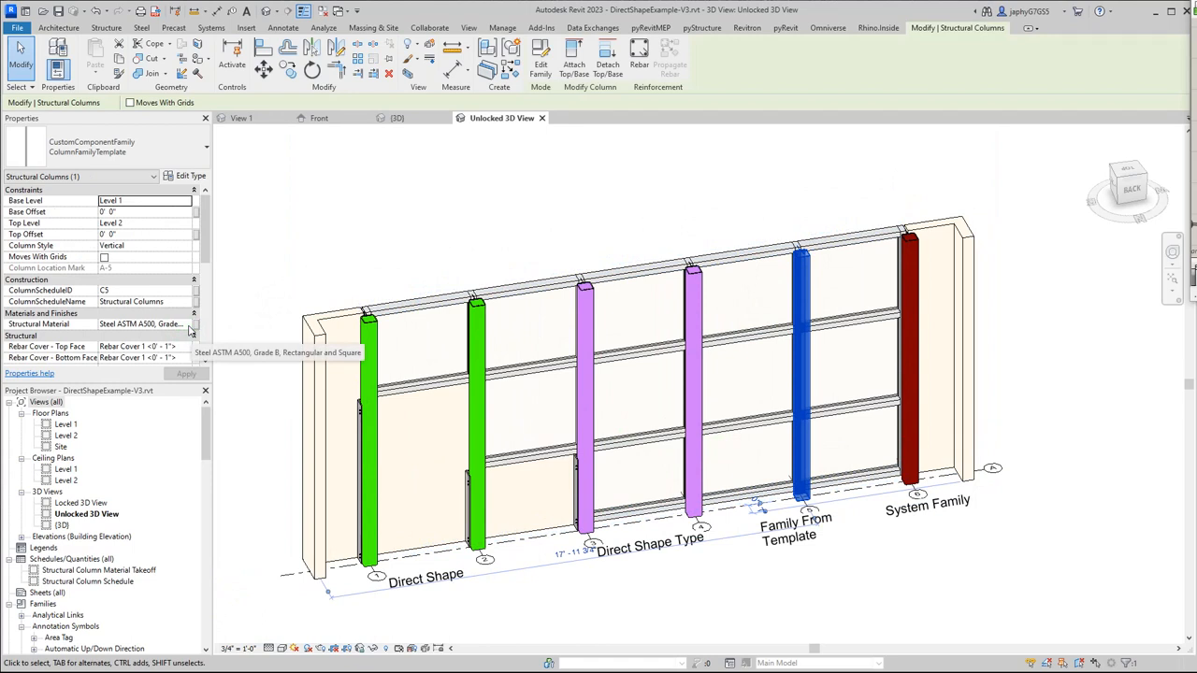
mouse_move(517, 234)
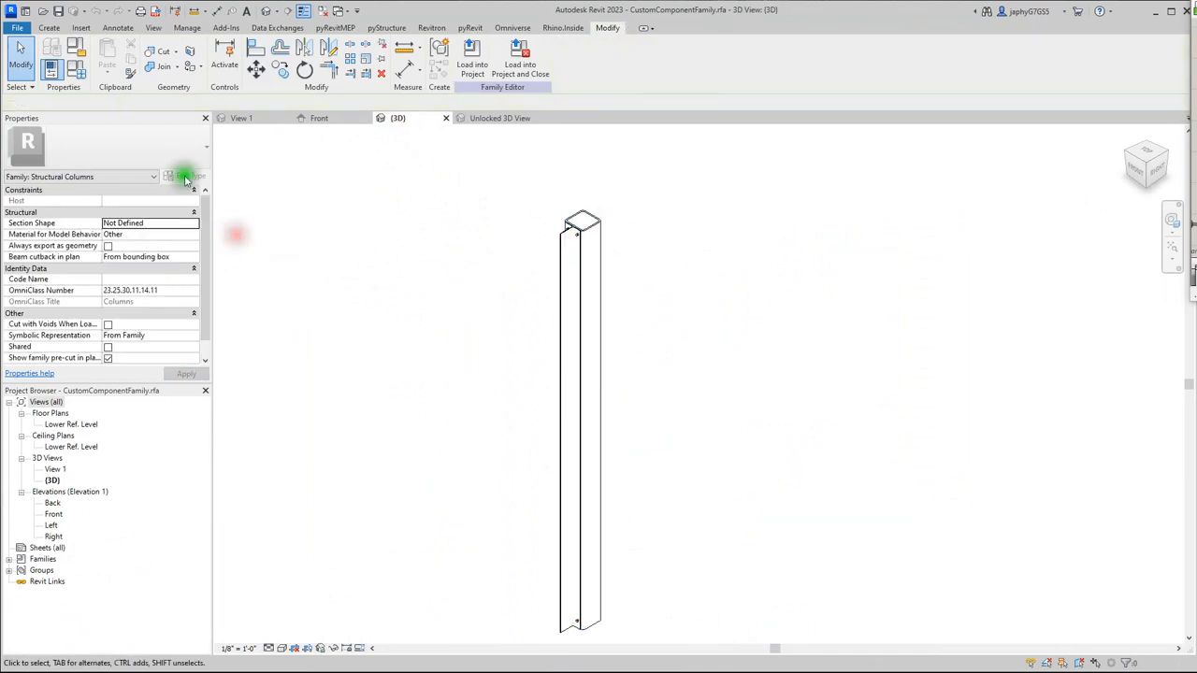
left_click(187, 28)
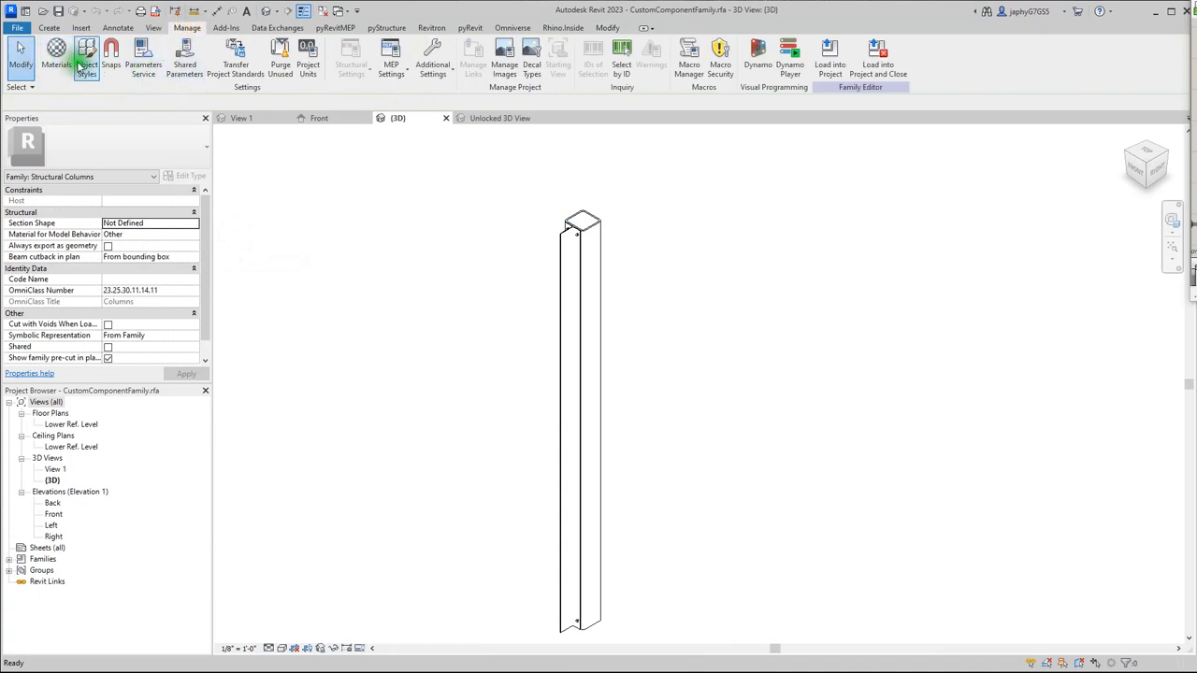
left_click(86, 56)
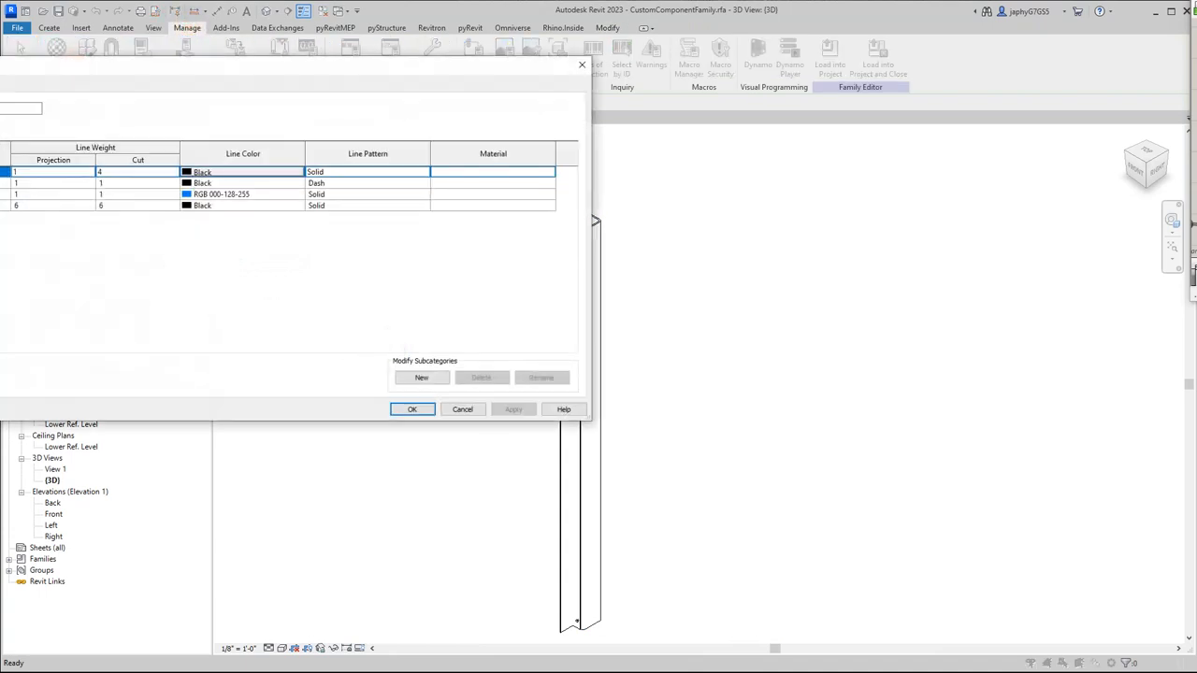
left_click(411, 409)
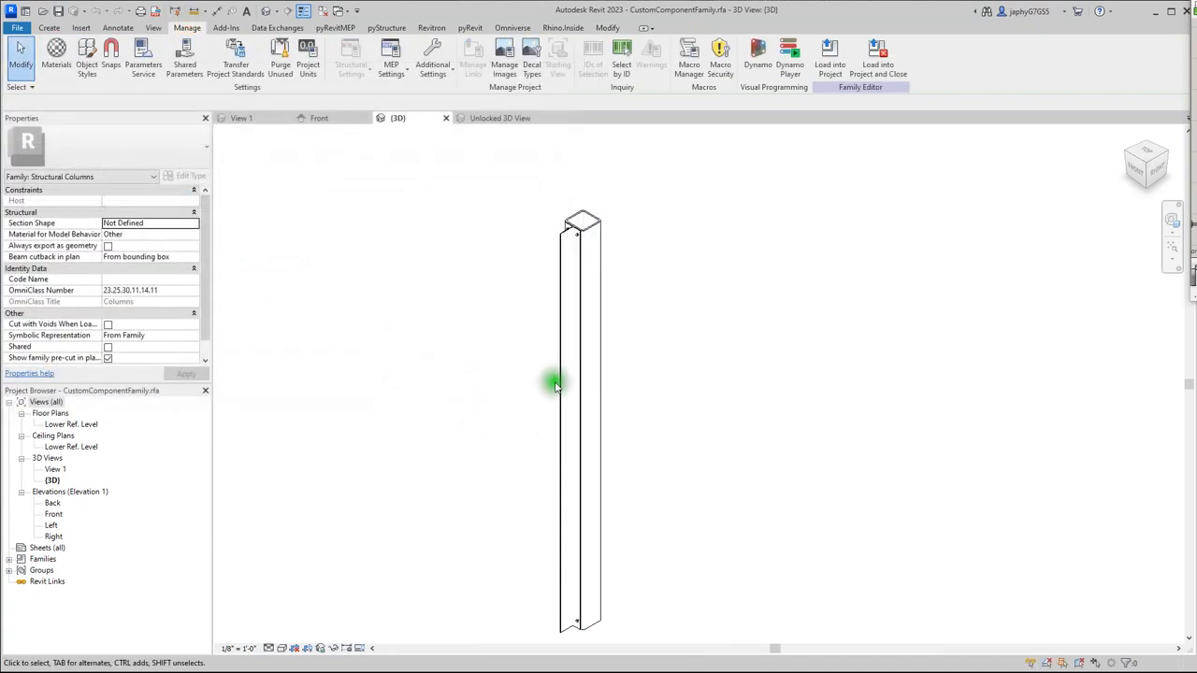
left_click(577, 383)
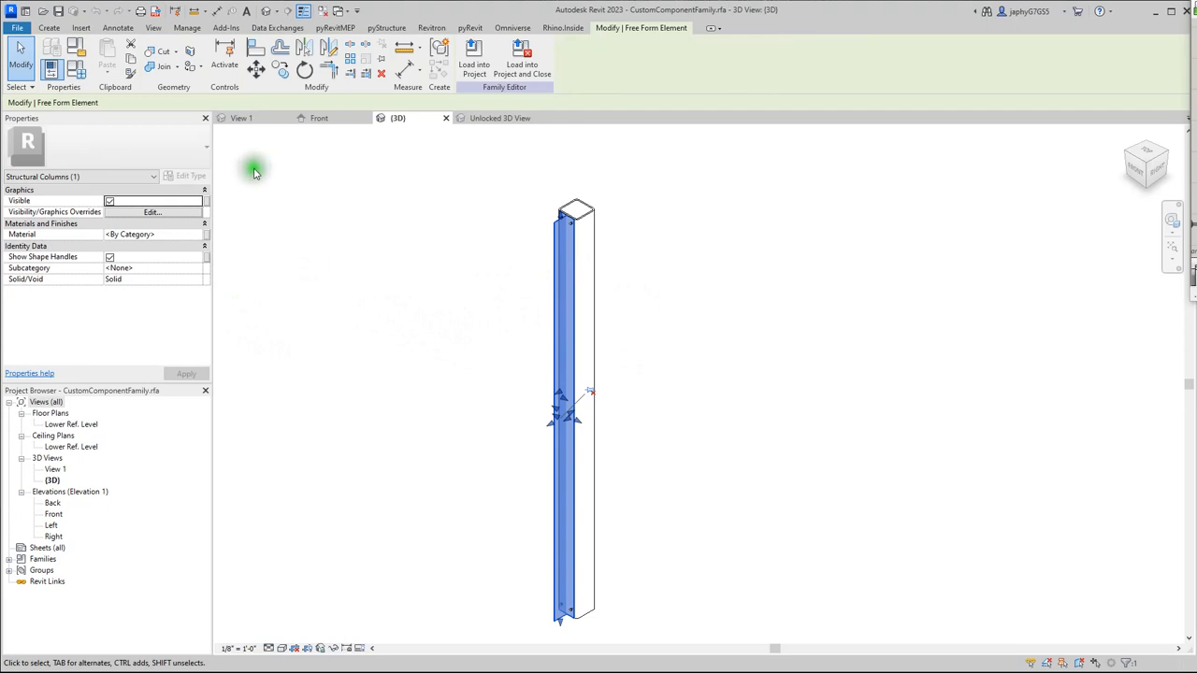
mouse_move(232, 252)
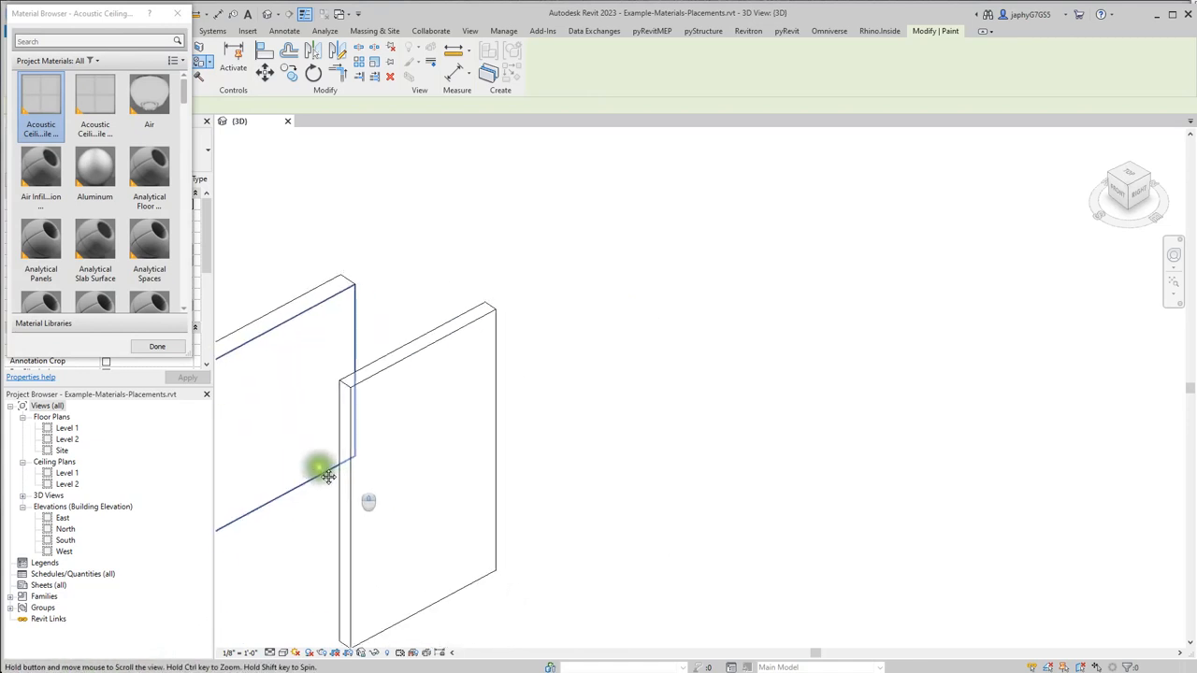
Paint the chosen brick material onto the wall face.
left_click(327, 467)
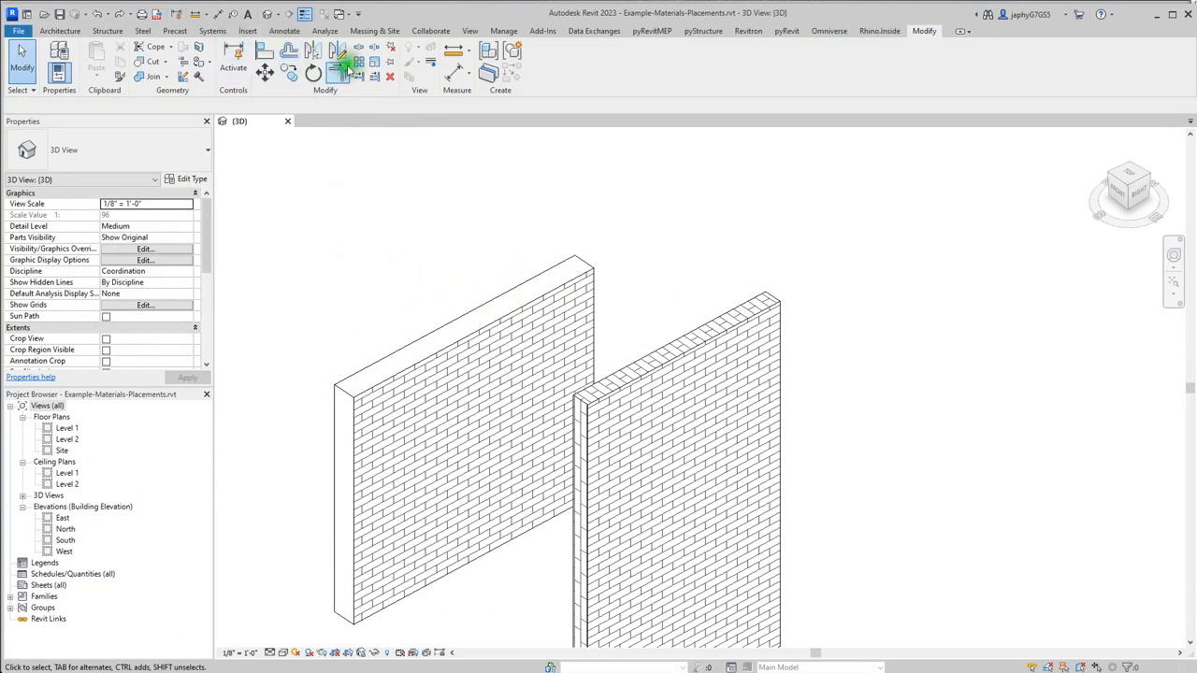
Align the second wall's brick pattern line to the first wall's edge, then resume painting.
left_click(346, 66)
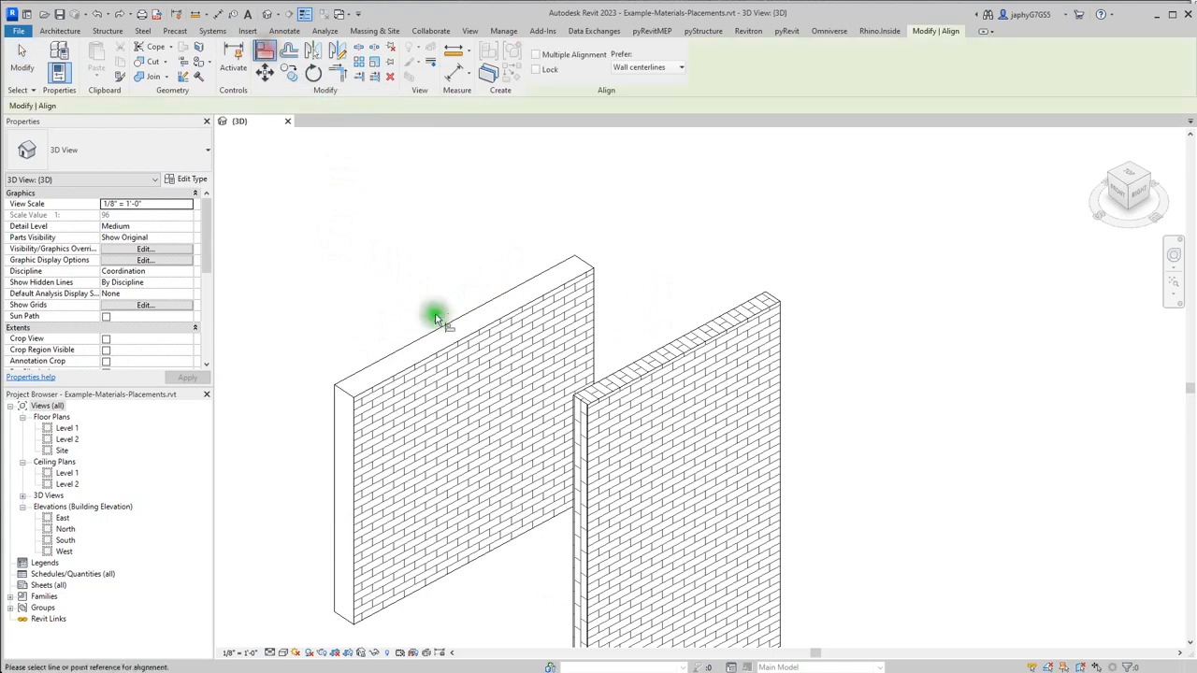
left_click(430, 336)
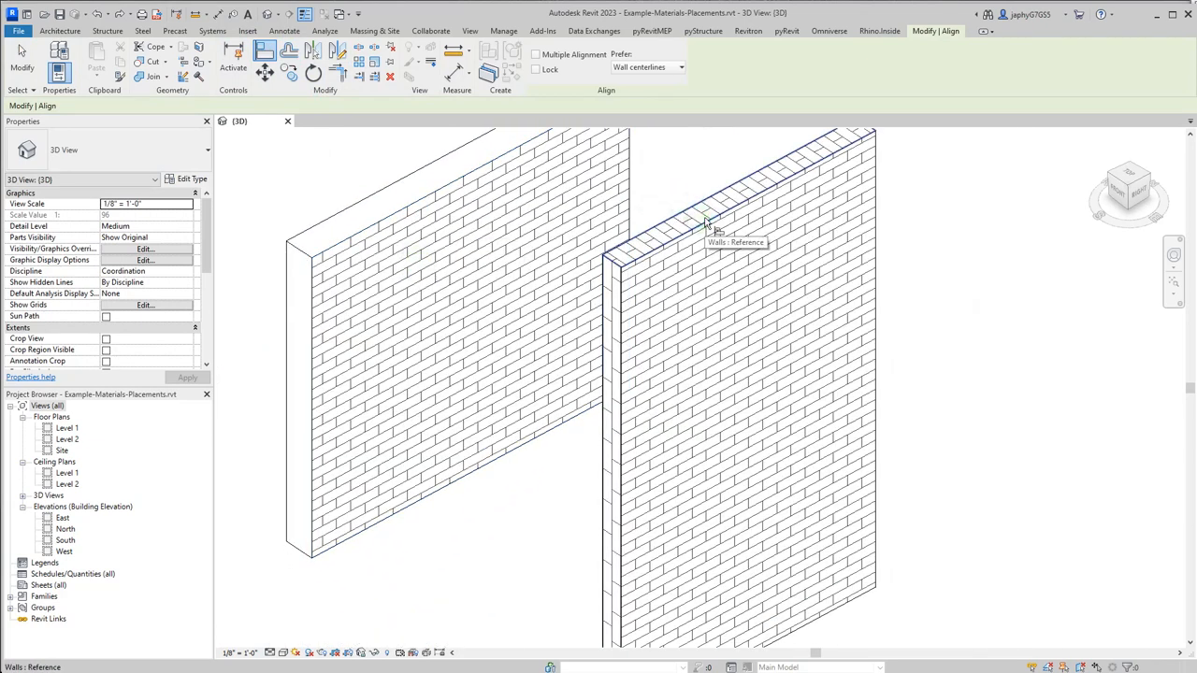
left_click(702, 241)
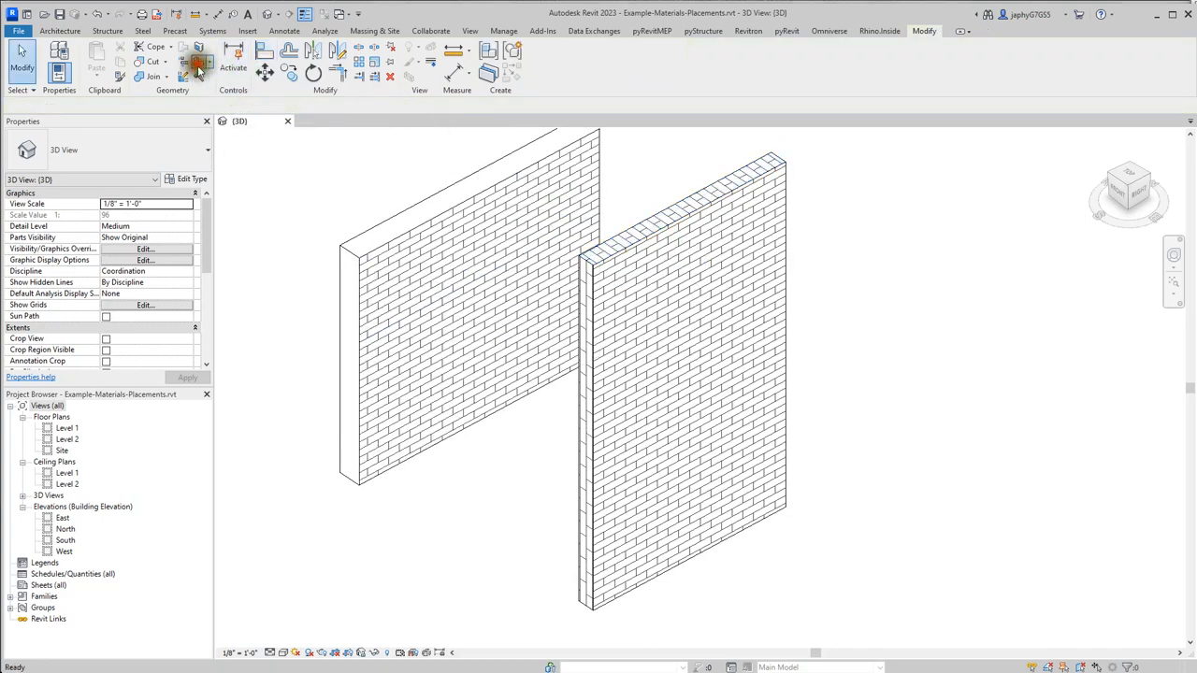
left_click(199, 62)
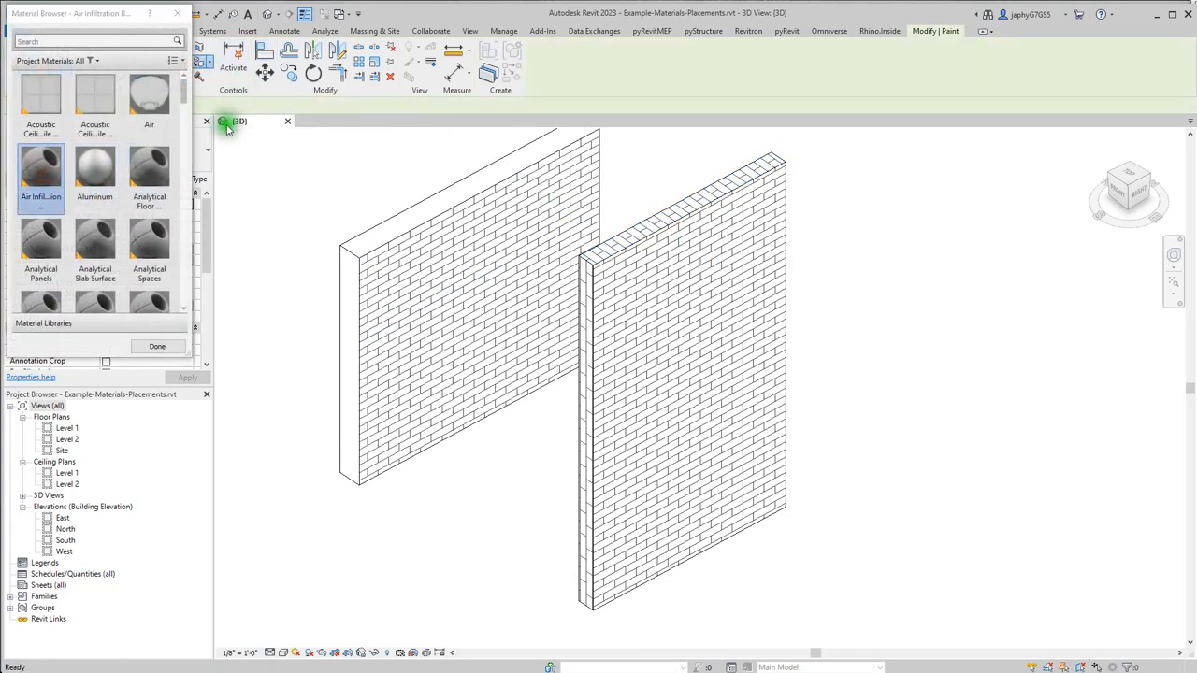
left_click(589, 318)
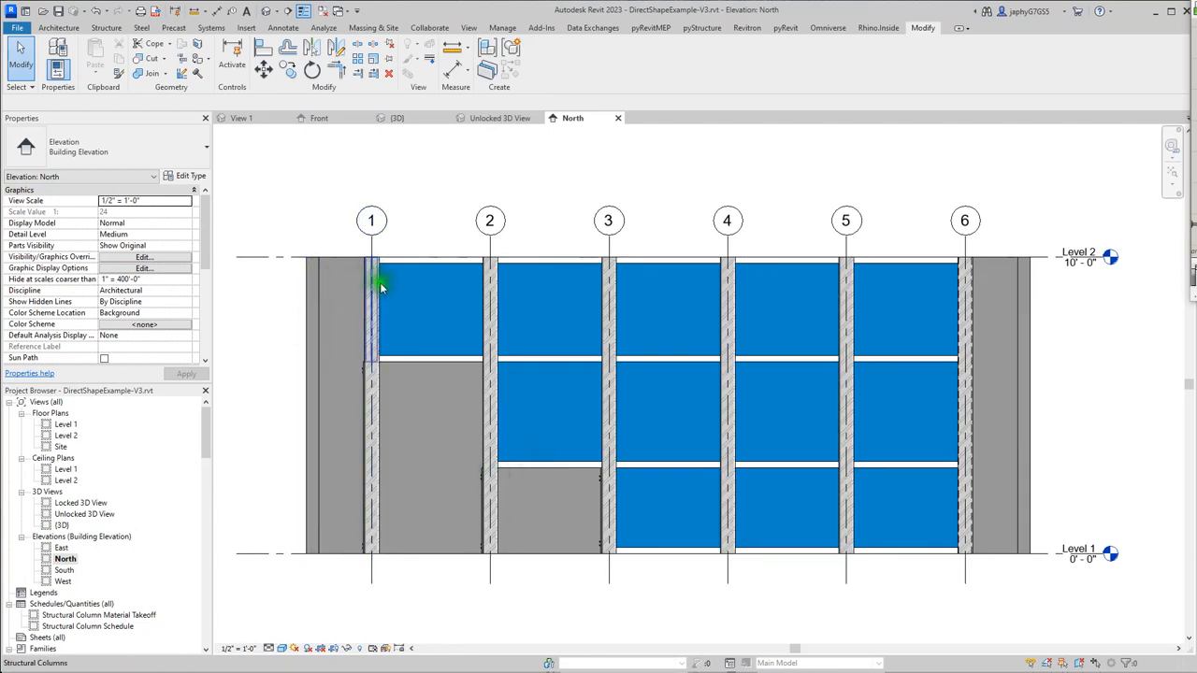
Select a North elevation column and open the Structural Column Material Takeoff.
left_click(501, 550)
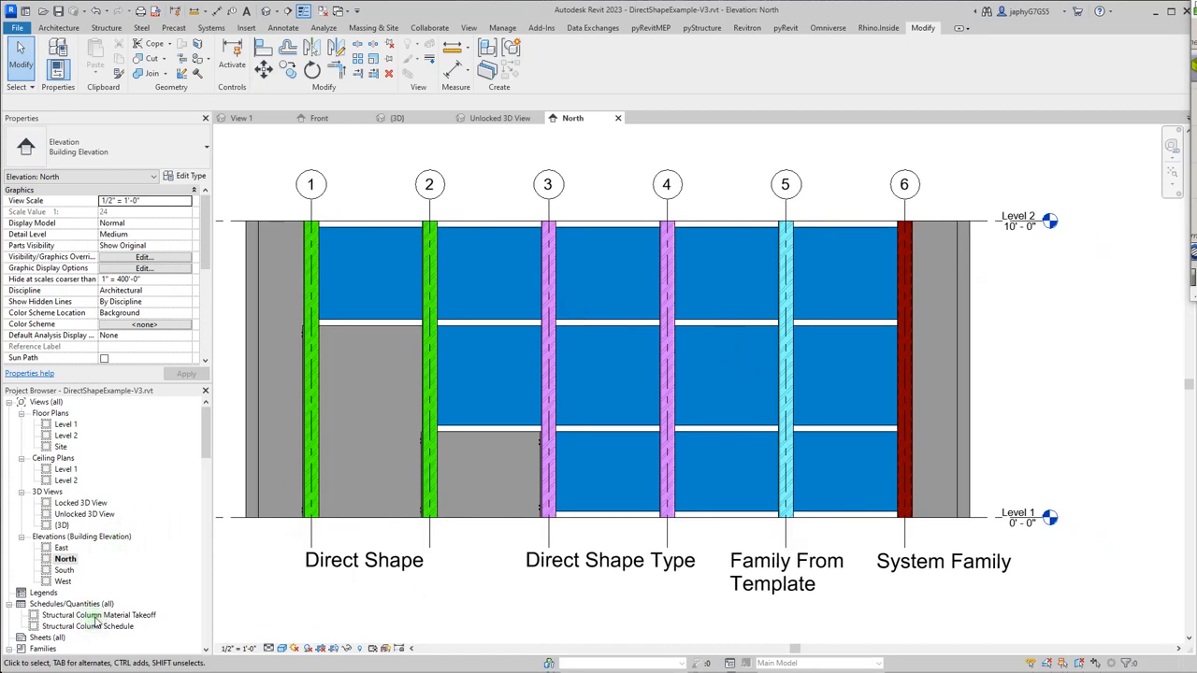
double_click(98, 615)
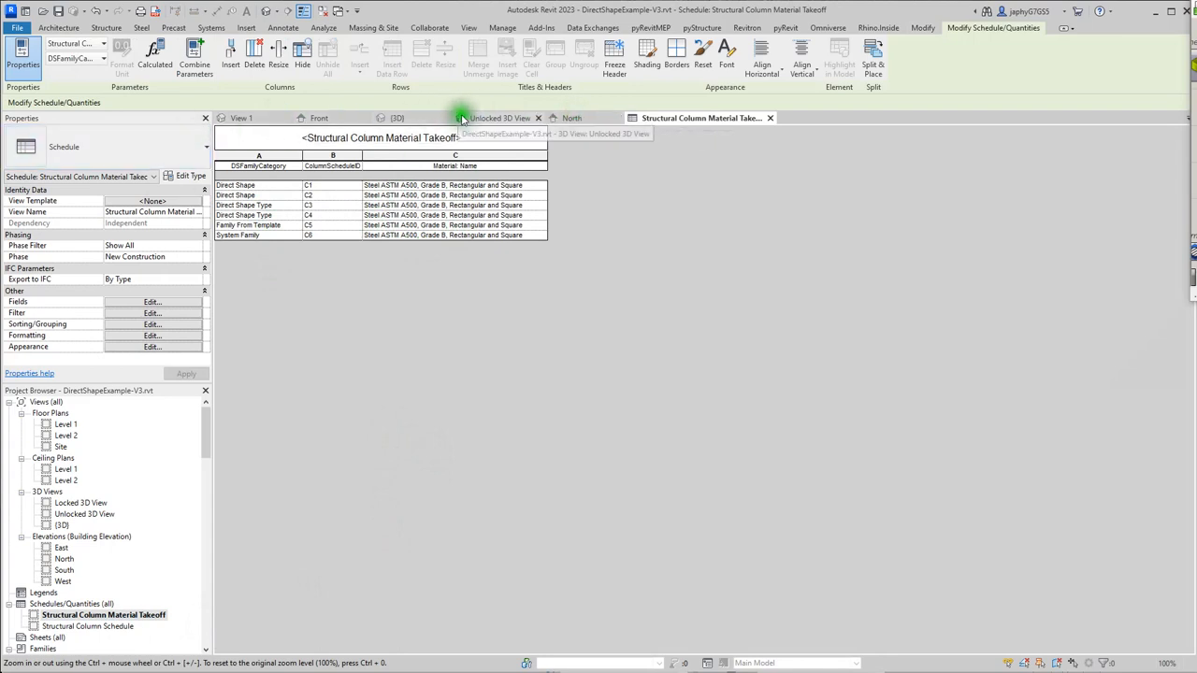
left_click(500, 118)
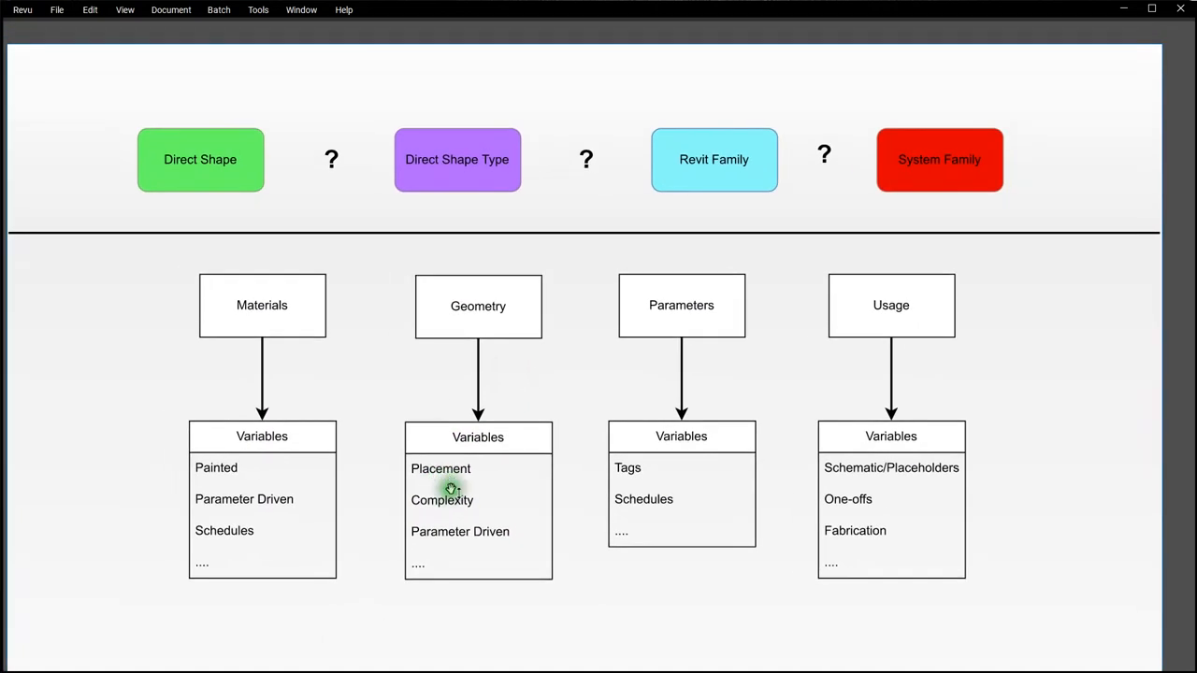
mouse_move(458, 477)
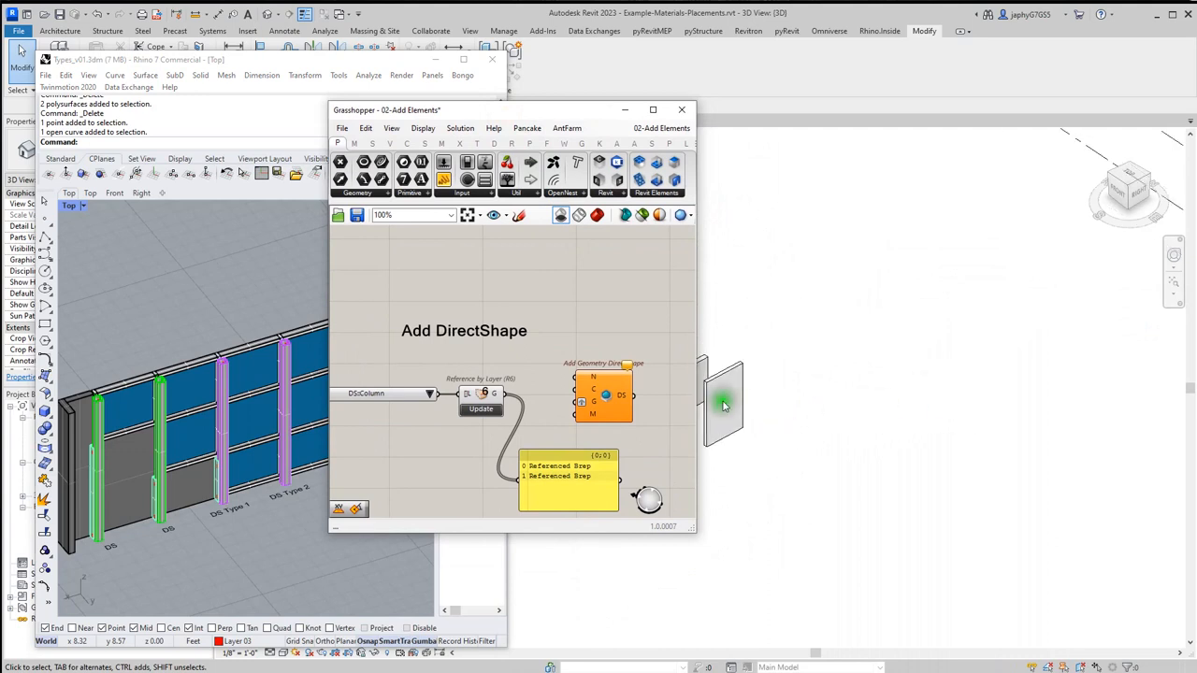
mouse_move(587, 358)
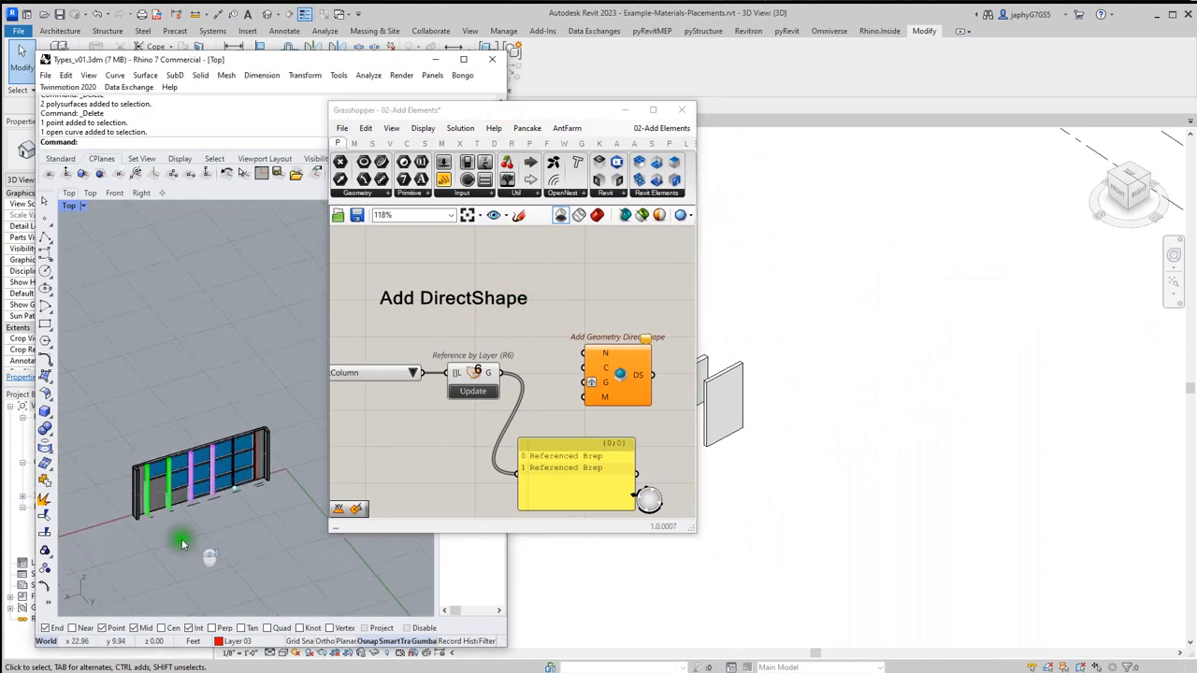
Duplicate the two Rhino columns so four DirectShape columns appear in Revit.
left_click_drag(183, 544, 220, 475)
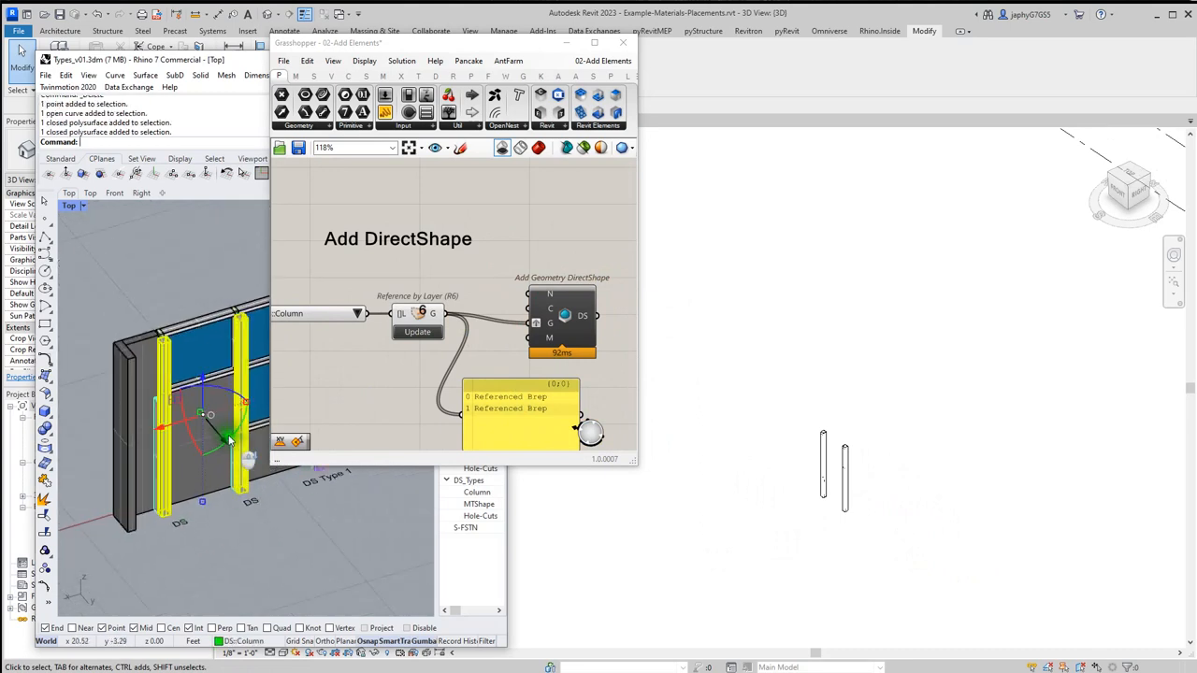
left_click_drag(229, 440, 271, 556)
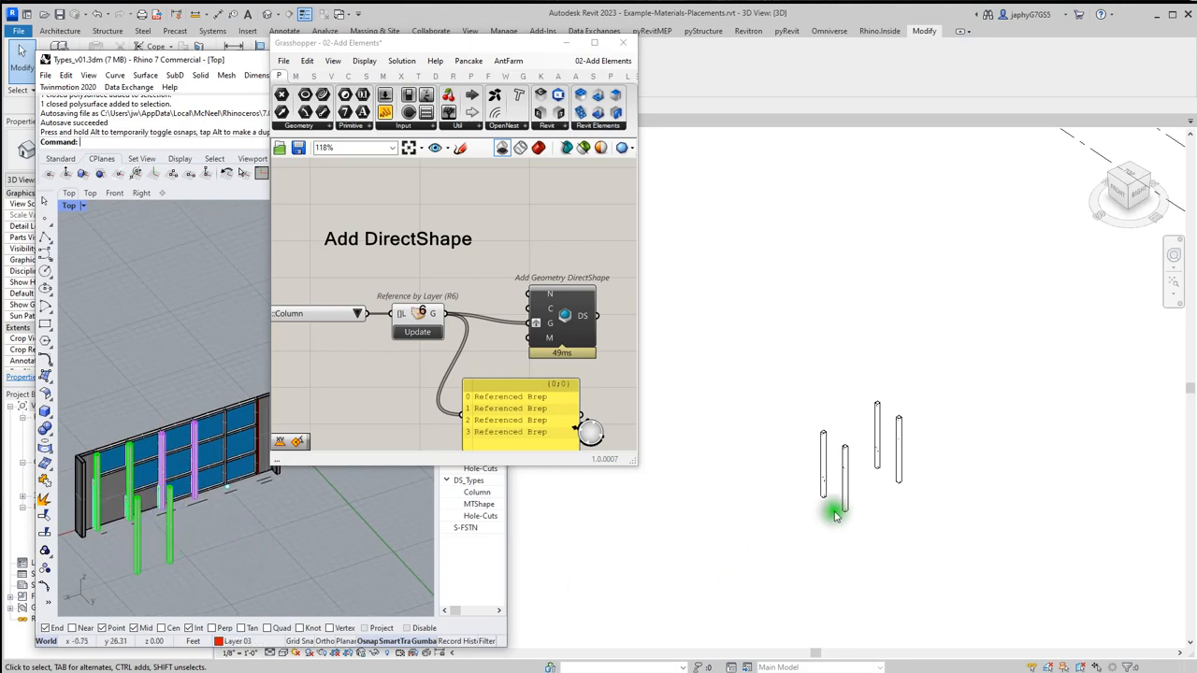
left_click(845, 486)
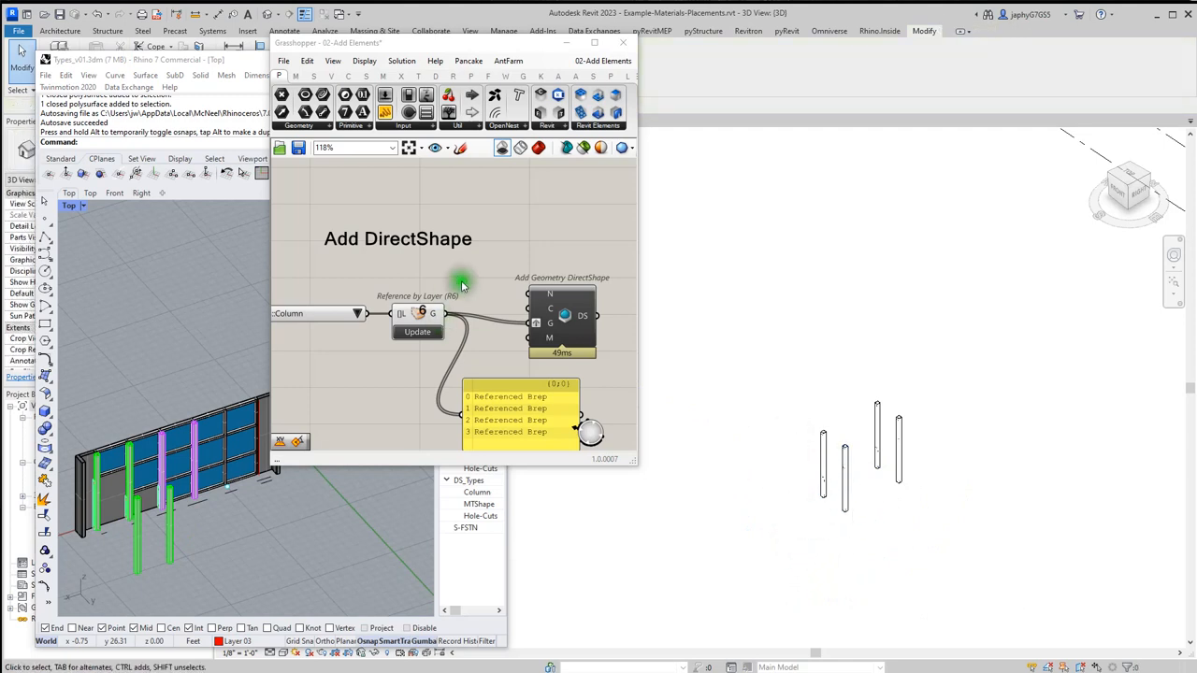
mouse_move(424, 372)
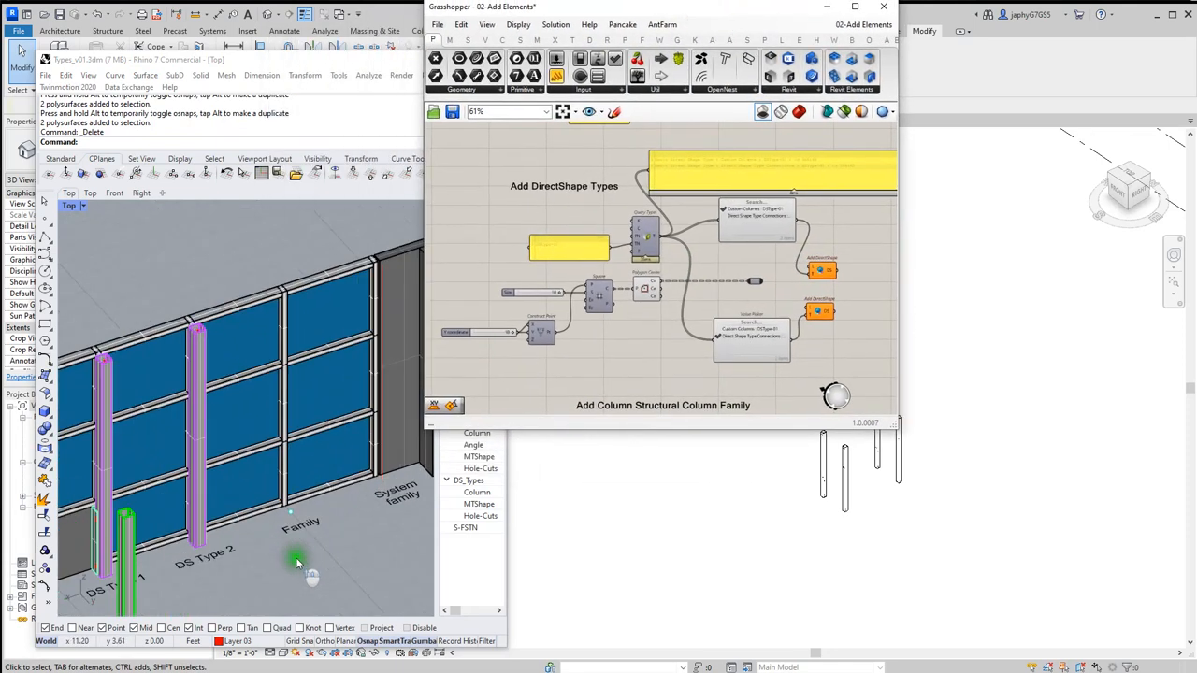
mouse_move(586, 351)
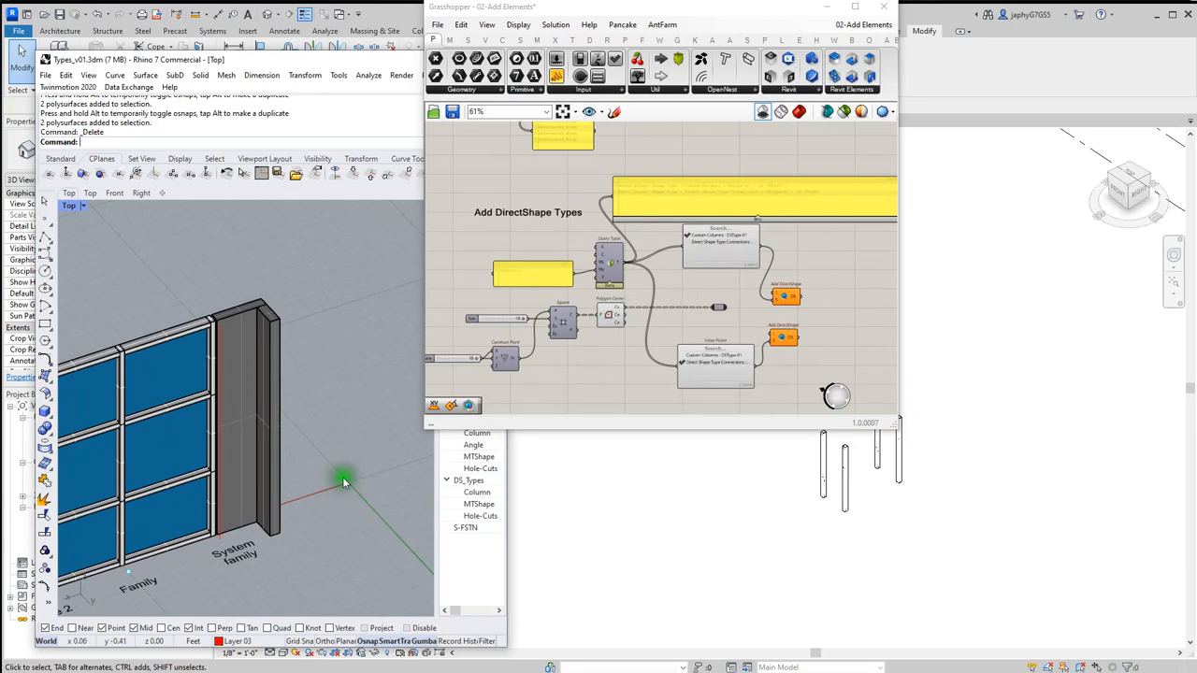
mouse_move(359, 485)
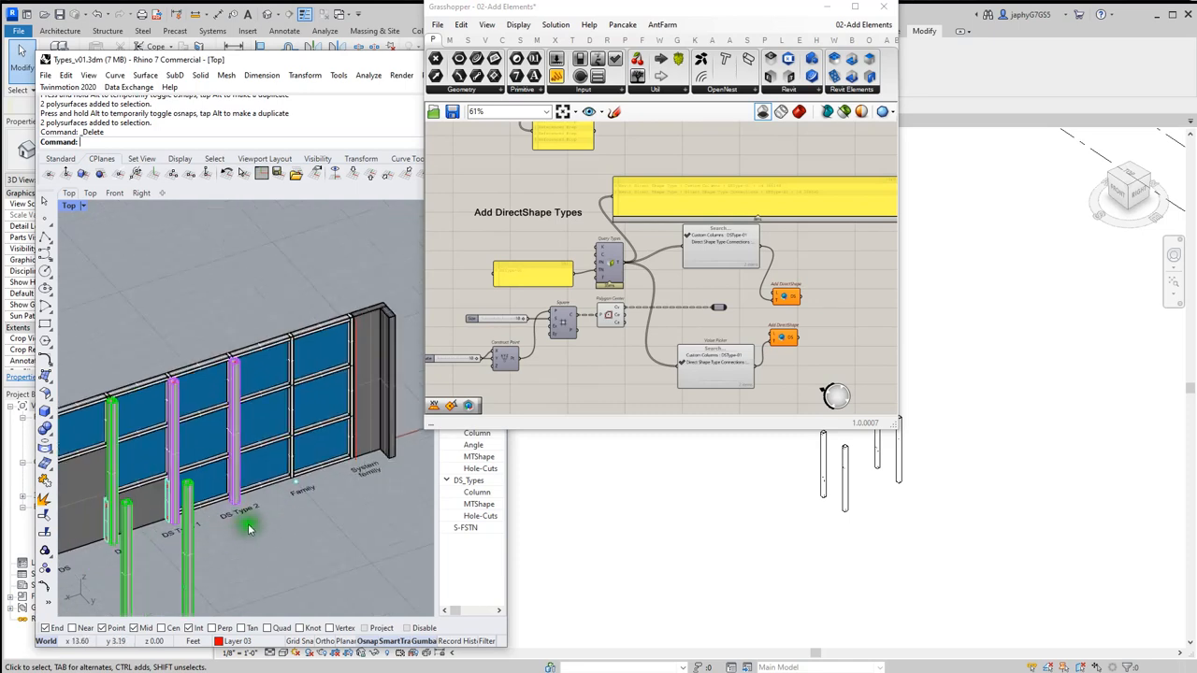
Update the DirectShape Types definition to place DSType-01 columns across the point grid.
left_click(606, 315)
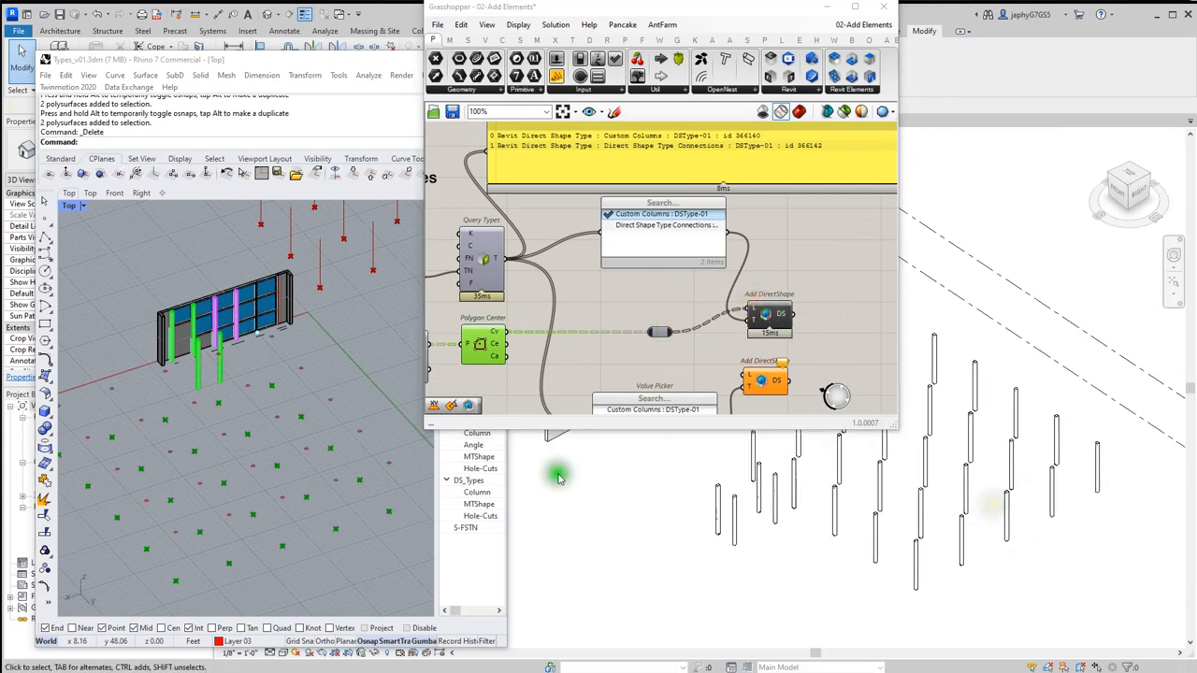
scroll("down", 3)
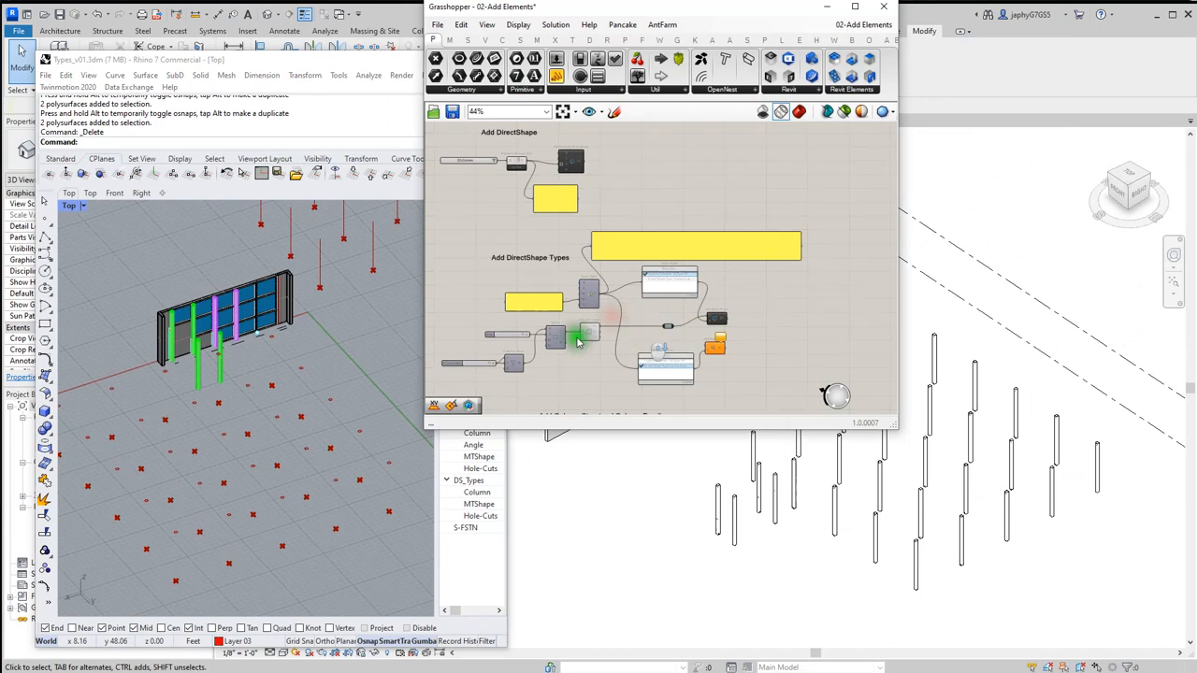
scroll("down", 3)
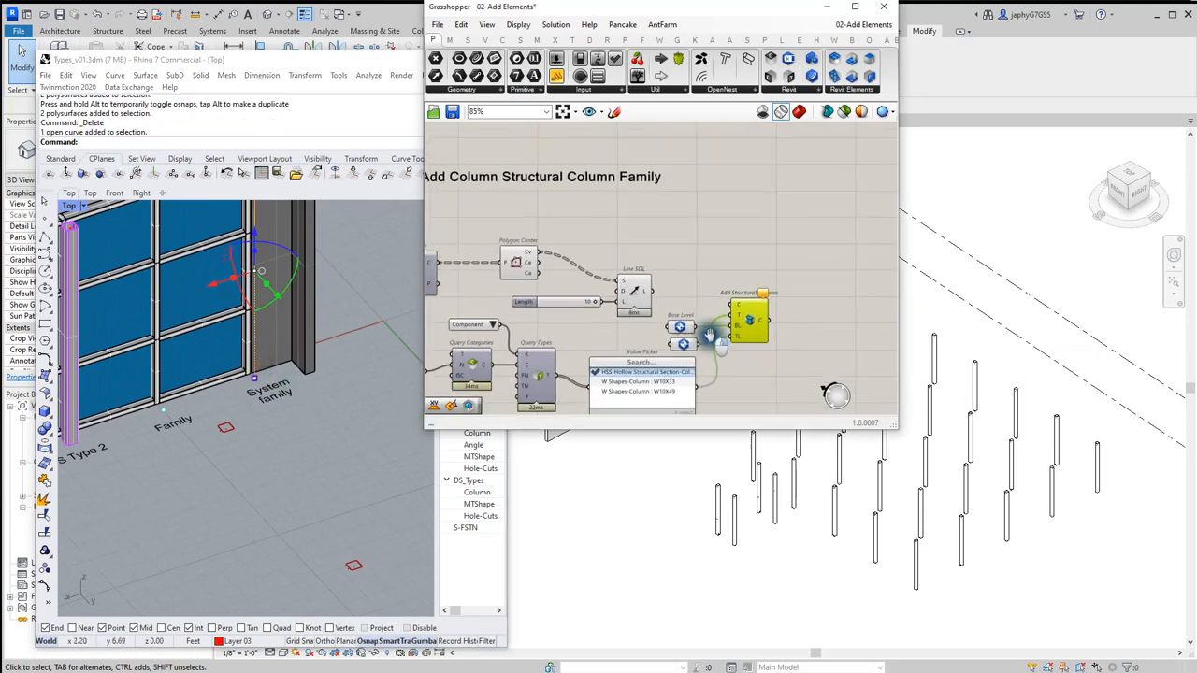
mouse_move(750, 321)
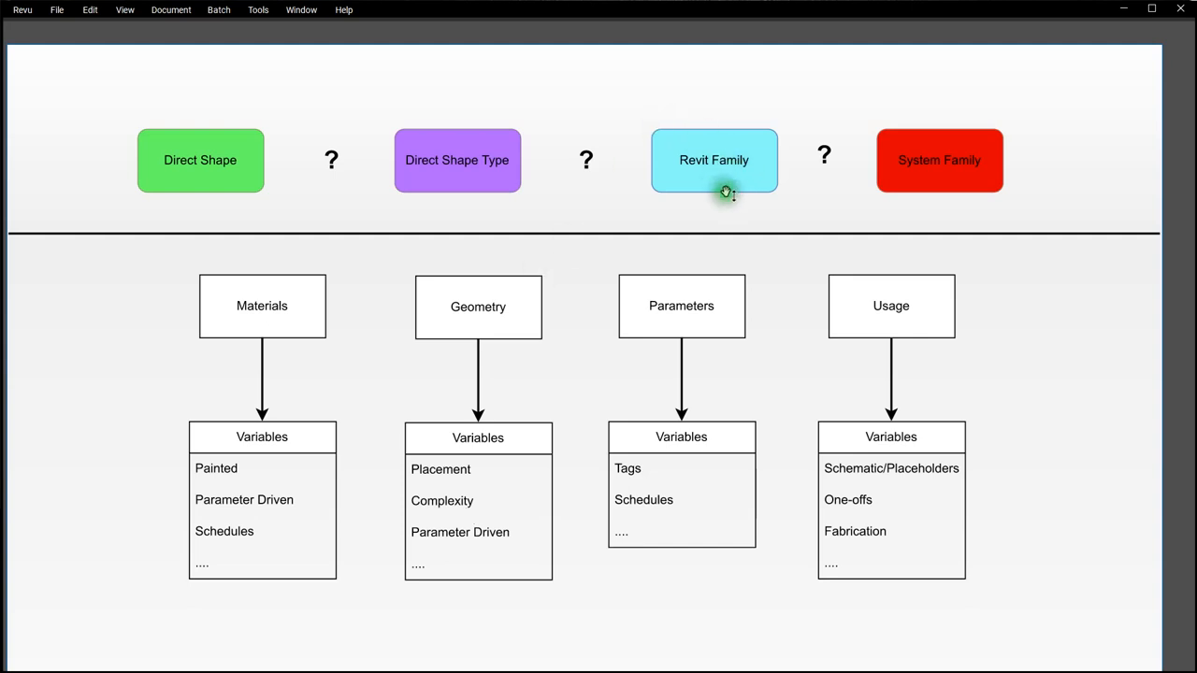
mouse_move(465, 502)
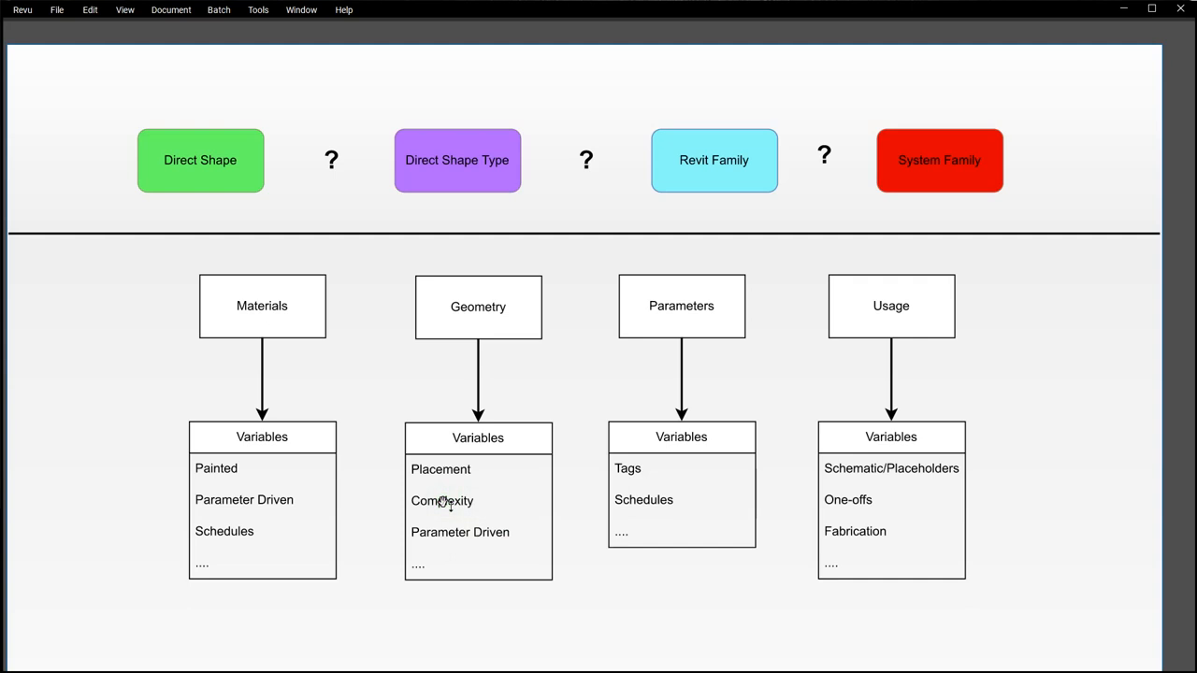
mouse_move(444, 502)
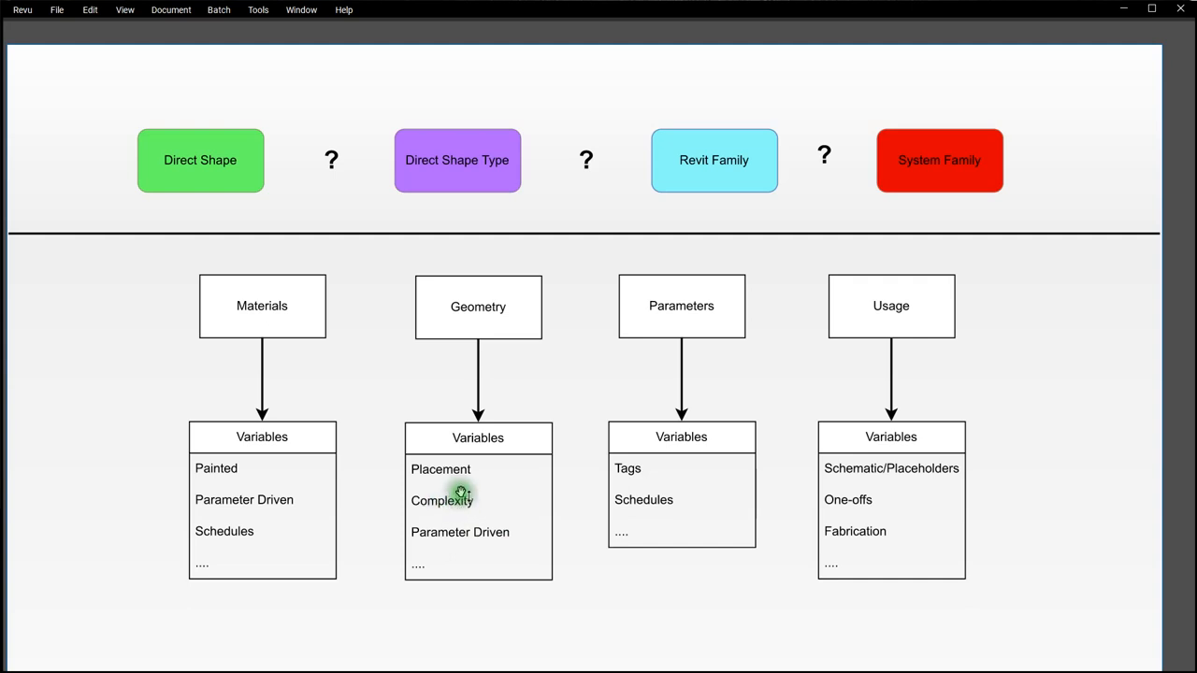
mouse_move(453, 507)
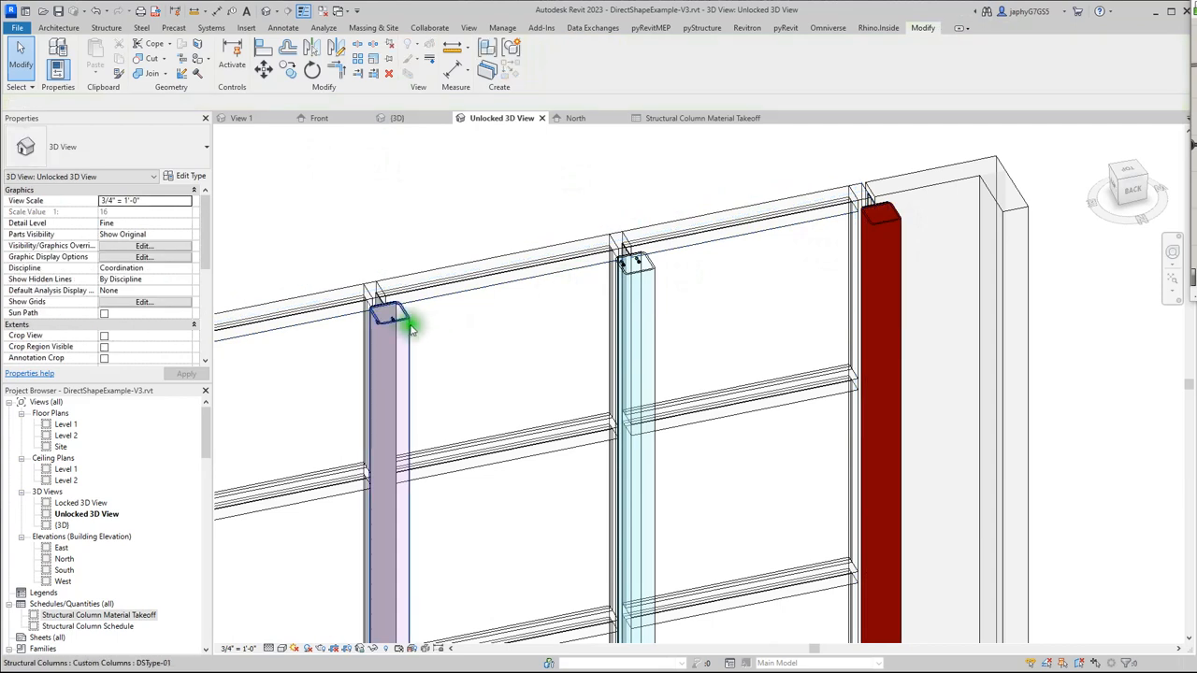
Select the DSType-01 column to view its Direct Shape Type structural column properties.
left_click(388, 318)
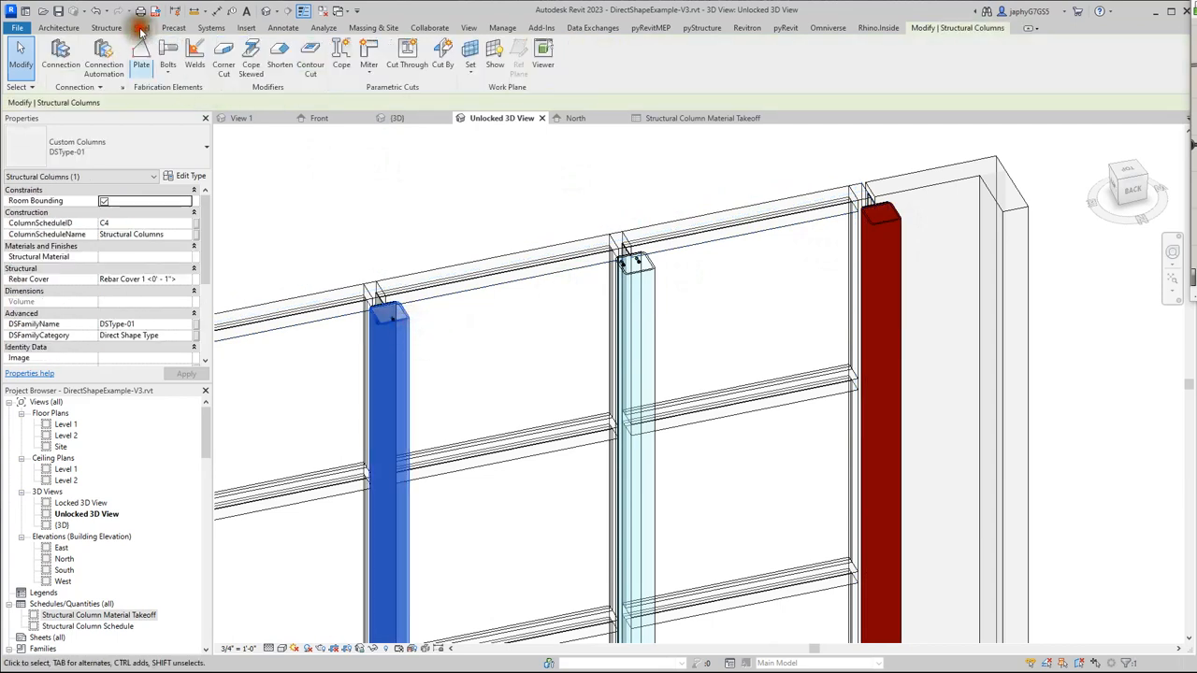
mouse_move(168, 53)
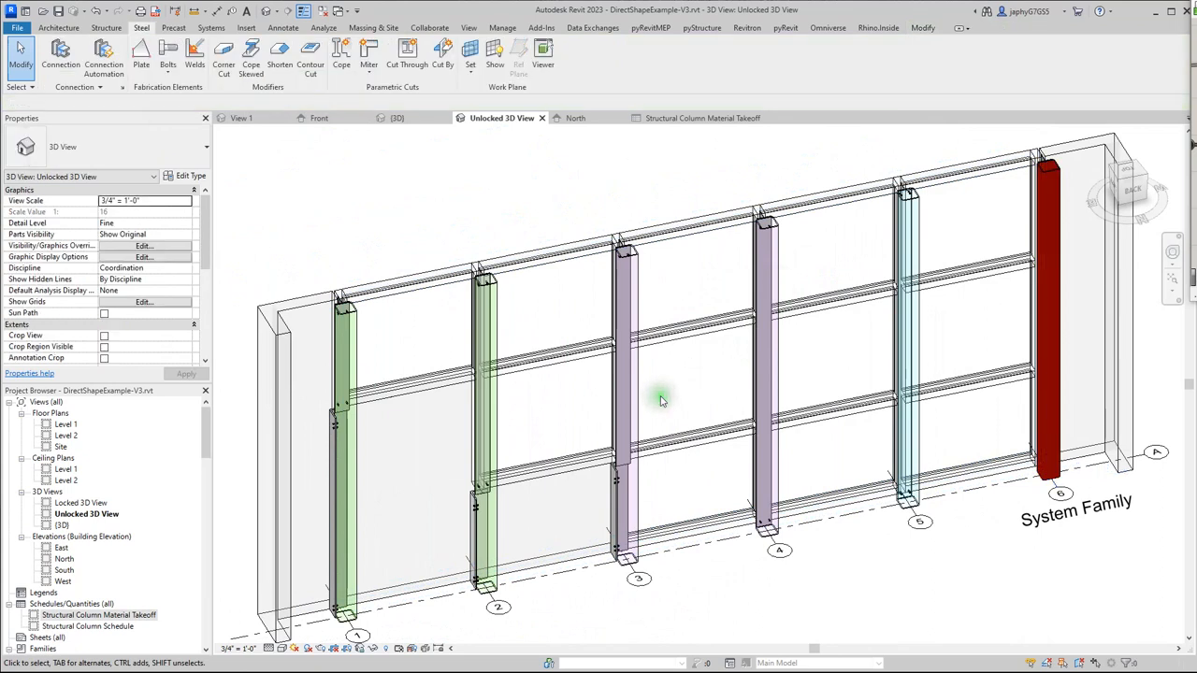
mouse_move(421, 524)
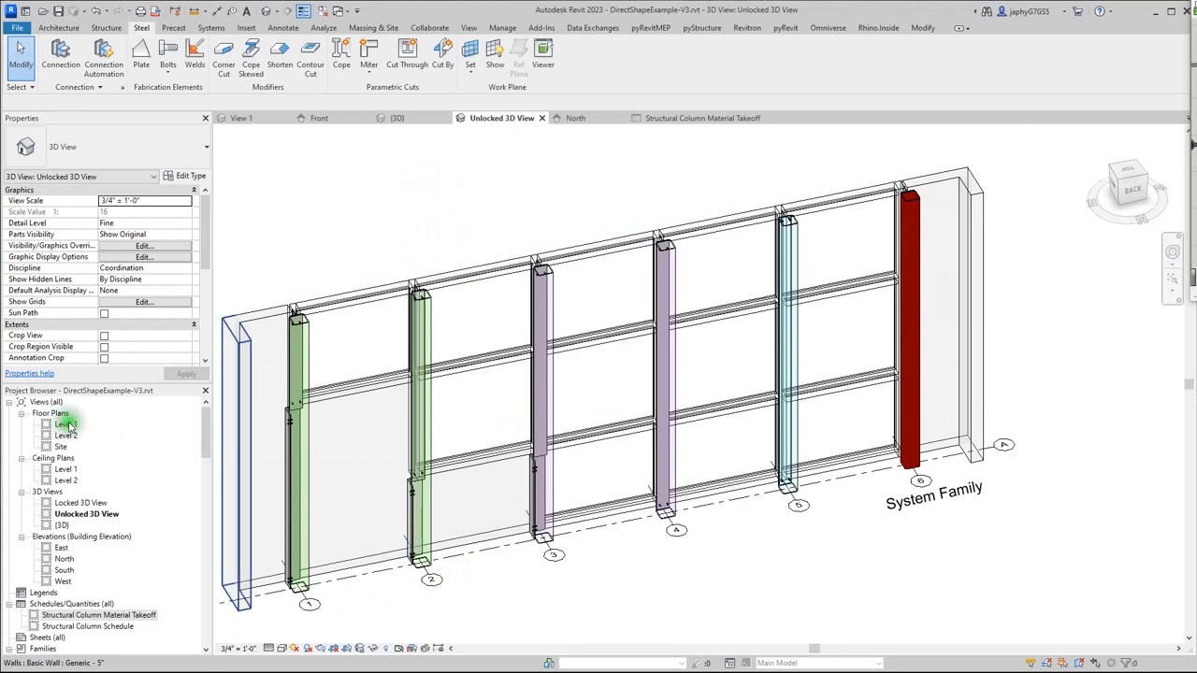
Open the Level 1 plan and Tag All structural columns as C1–C6.
double_click(65, 424)
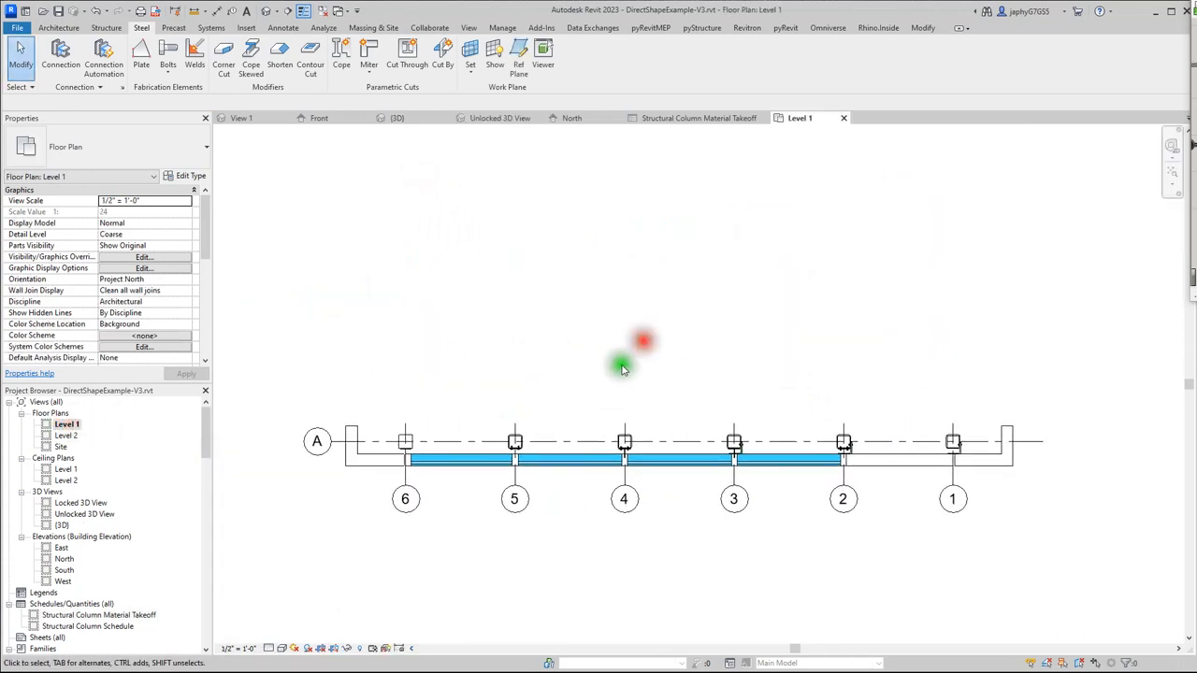
left_click(282, 27)
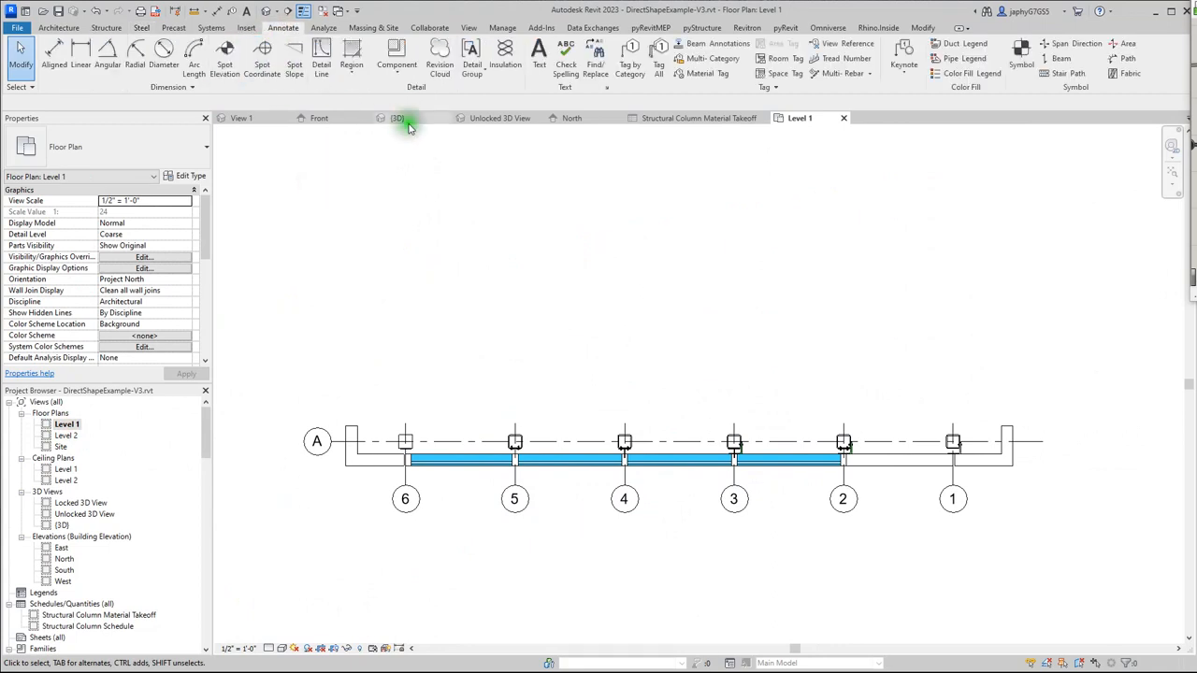
left_click(514, 441)
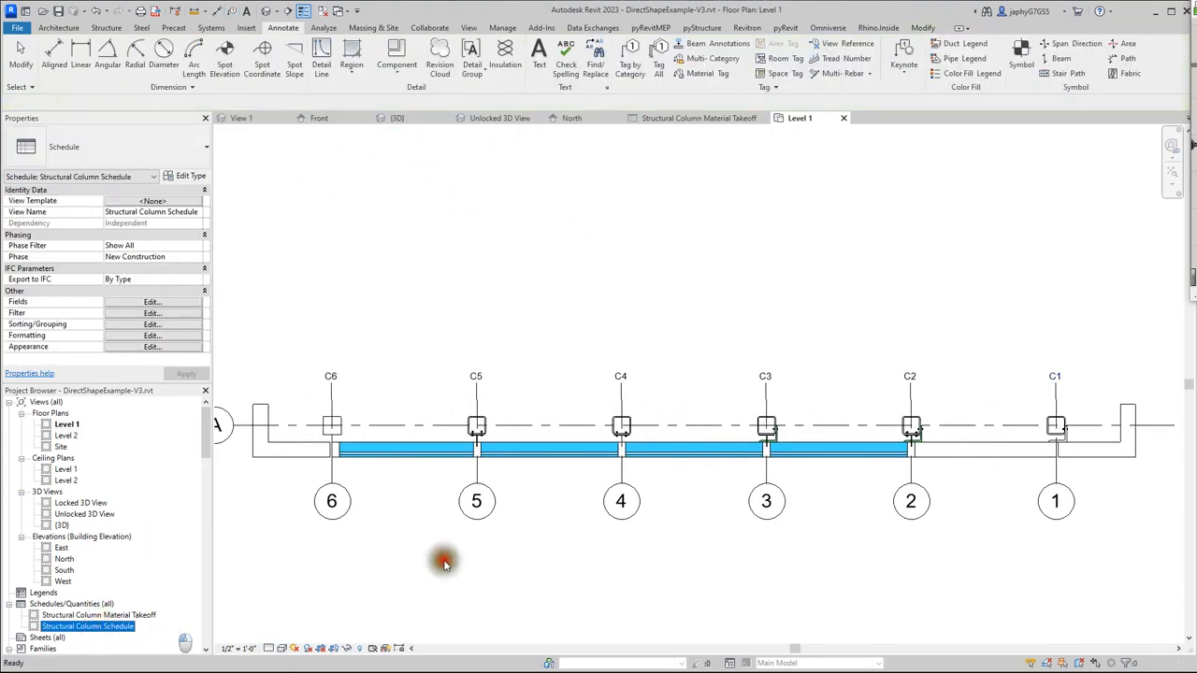
Open the Structural Column Schedule listing columns C1–C6 with their types.
double_click(91, 625)
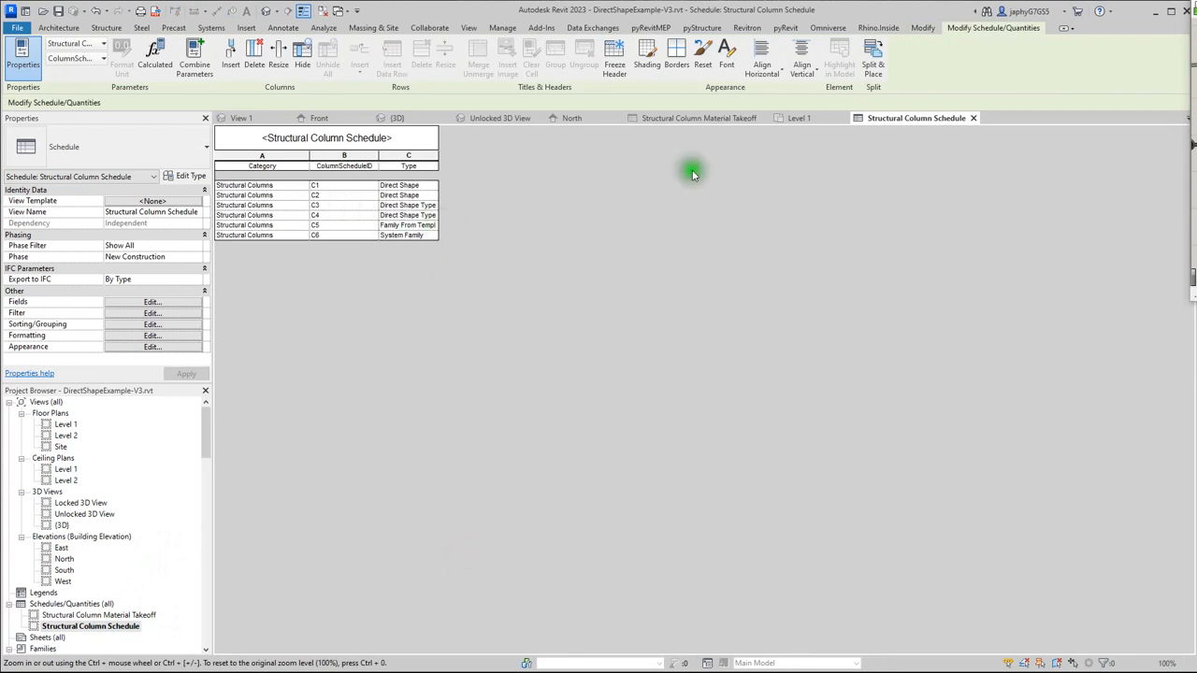
left_click(257, 195)
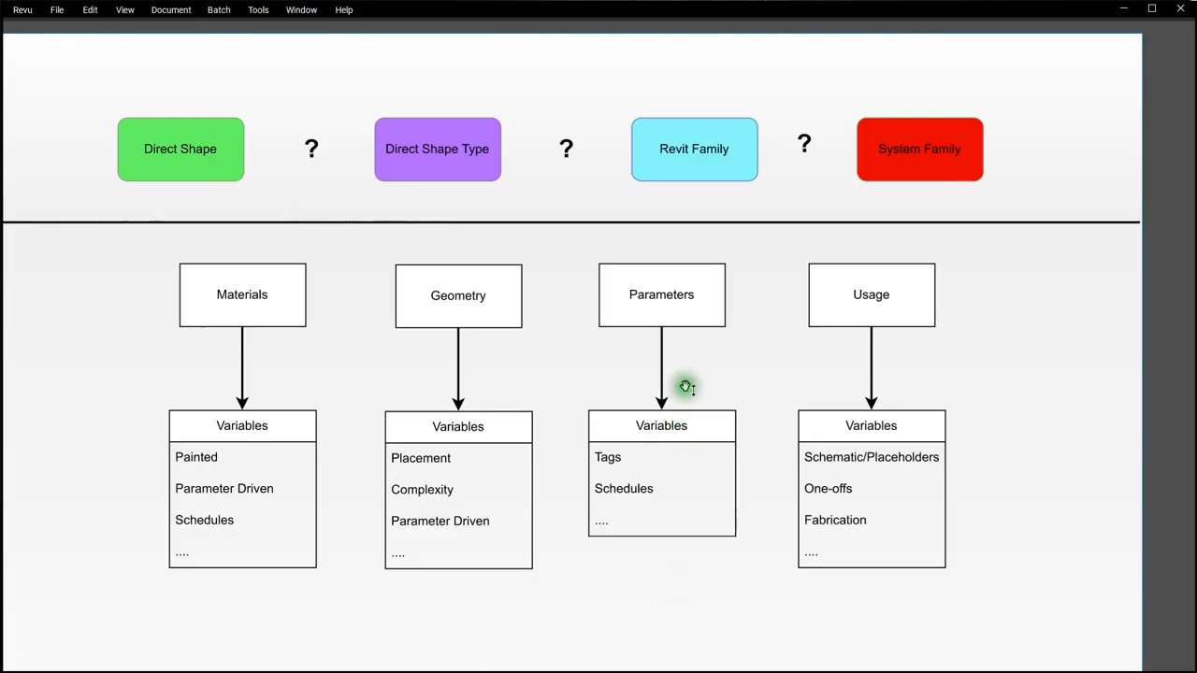
mouse_move(932, 103)
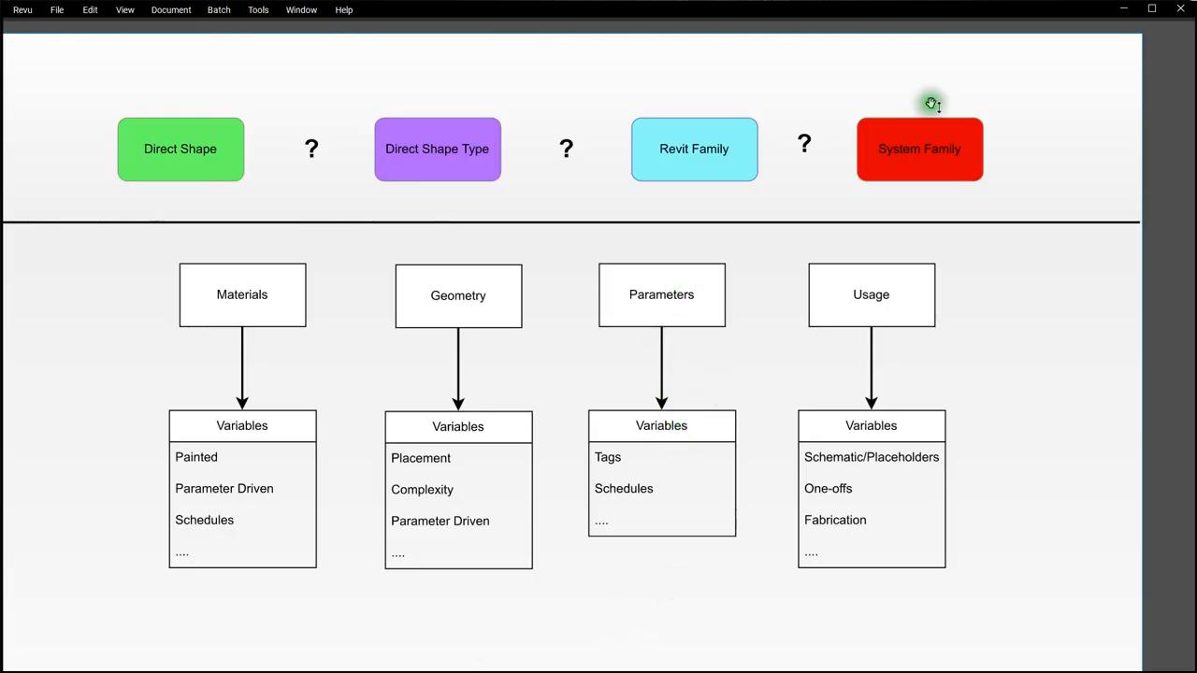
mouse_move(272, 515)
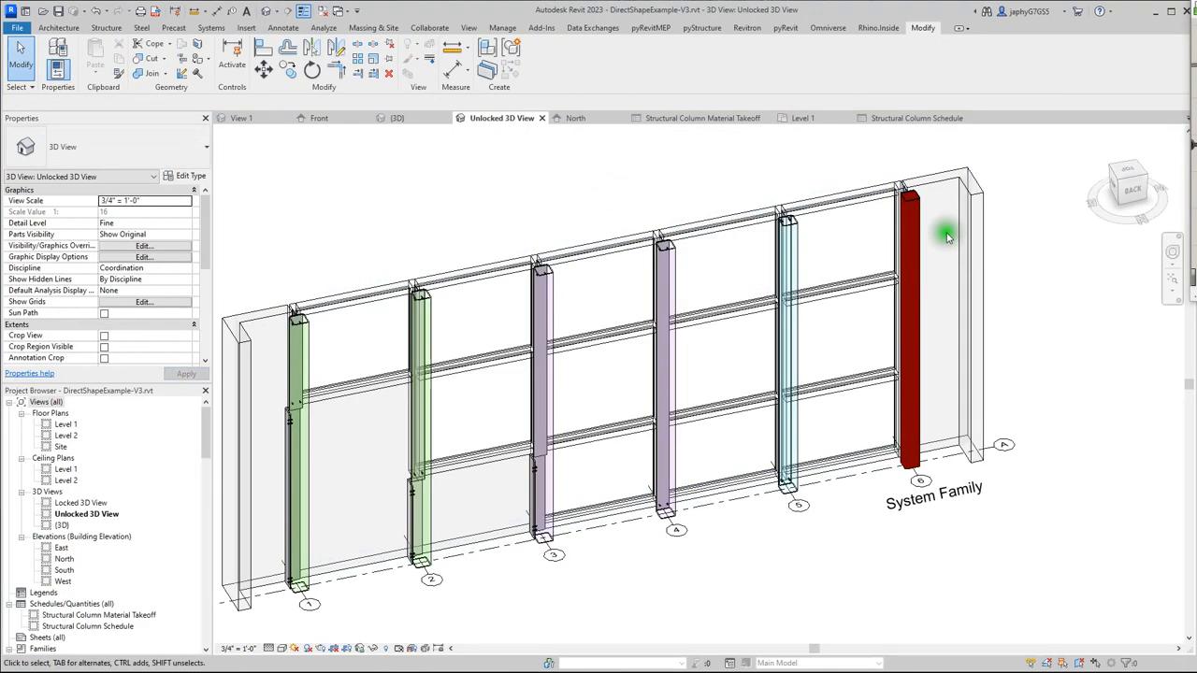
Return from the Unlocked 3D View to the Structural Column Schedule and select row C6.
left_click(909, 281)
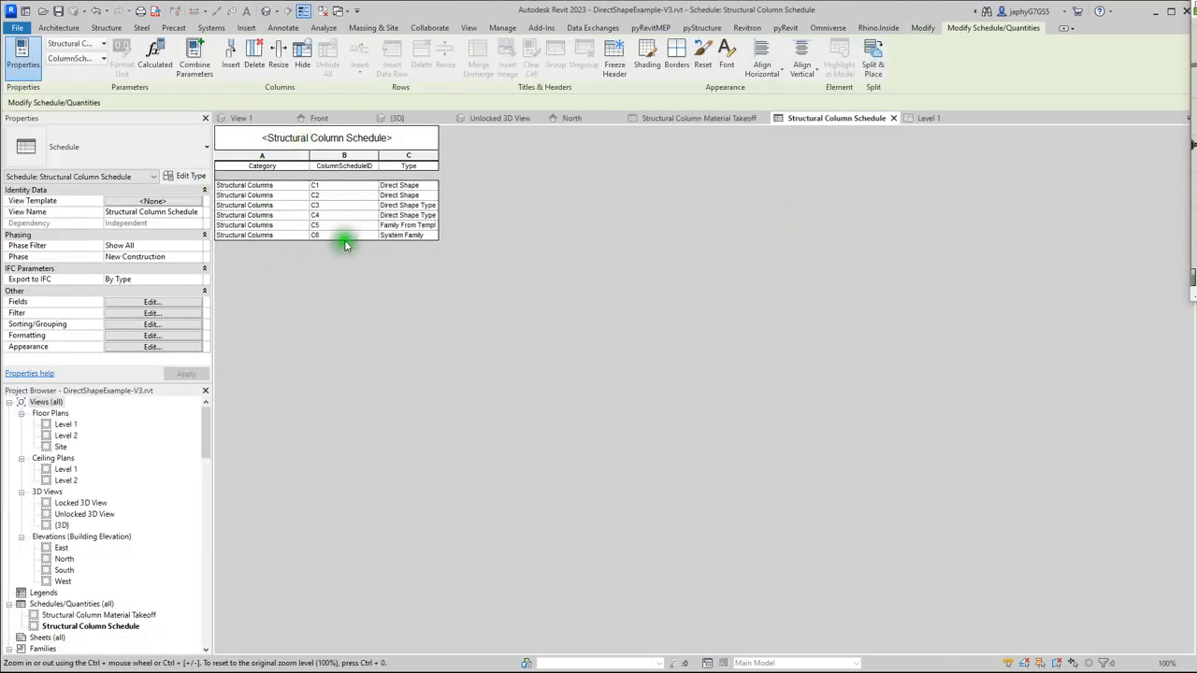
left_click(502, 118)
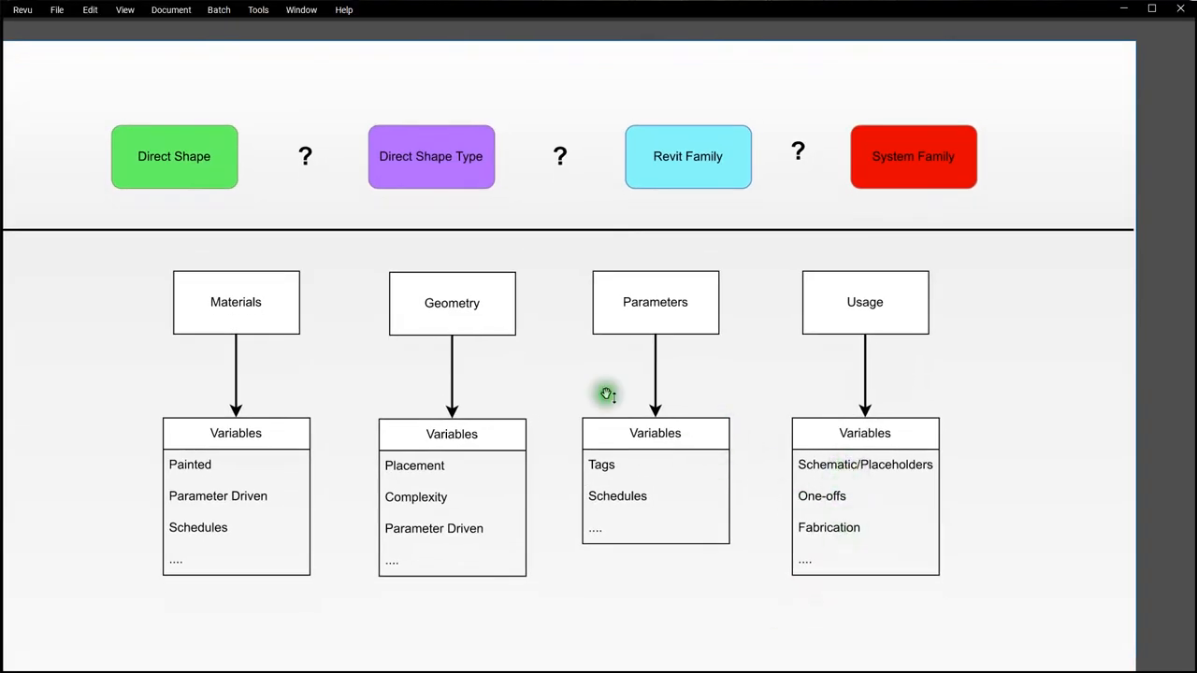
mouse_move(683, 575)
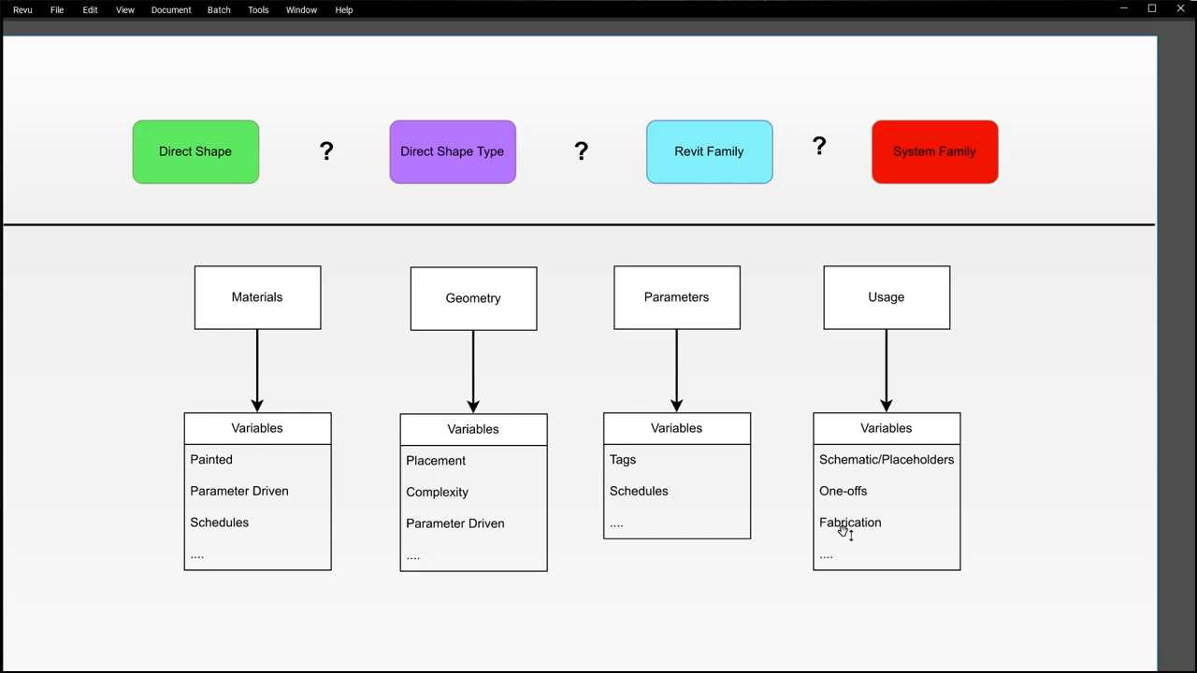
mouse_move(847, 497)
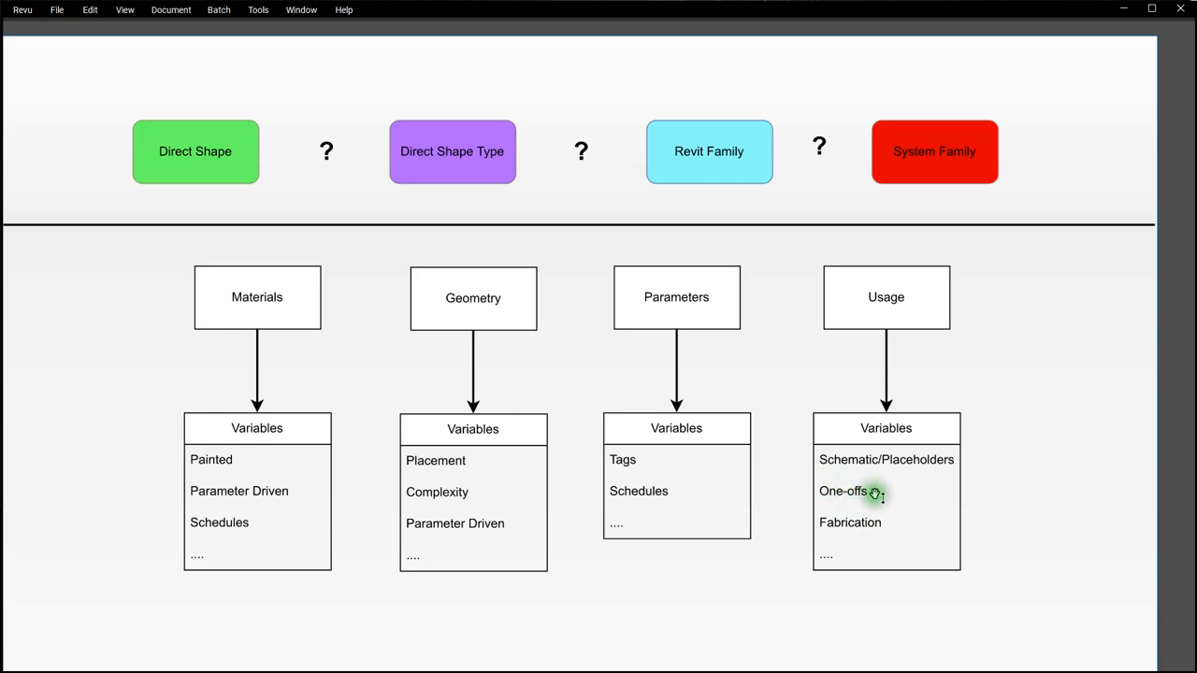
mouse_move(860, 512)
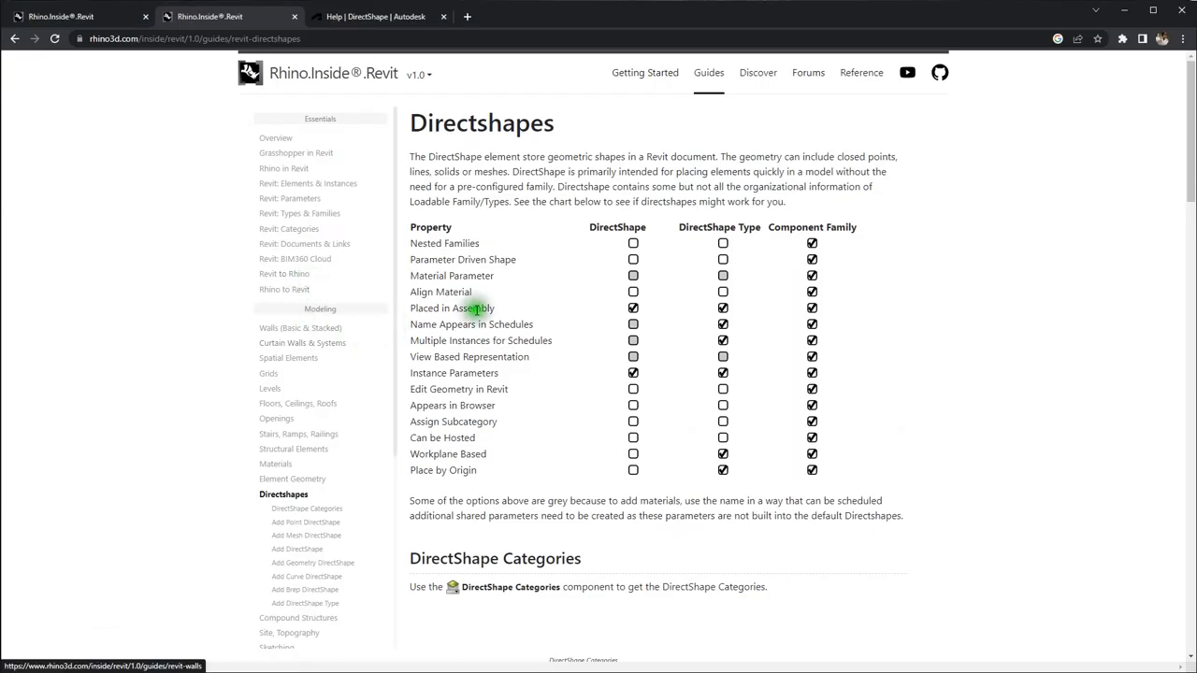
mouse_move(414, 227)
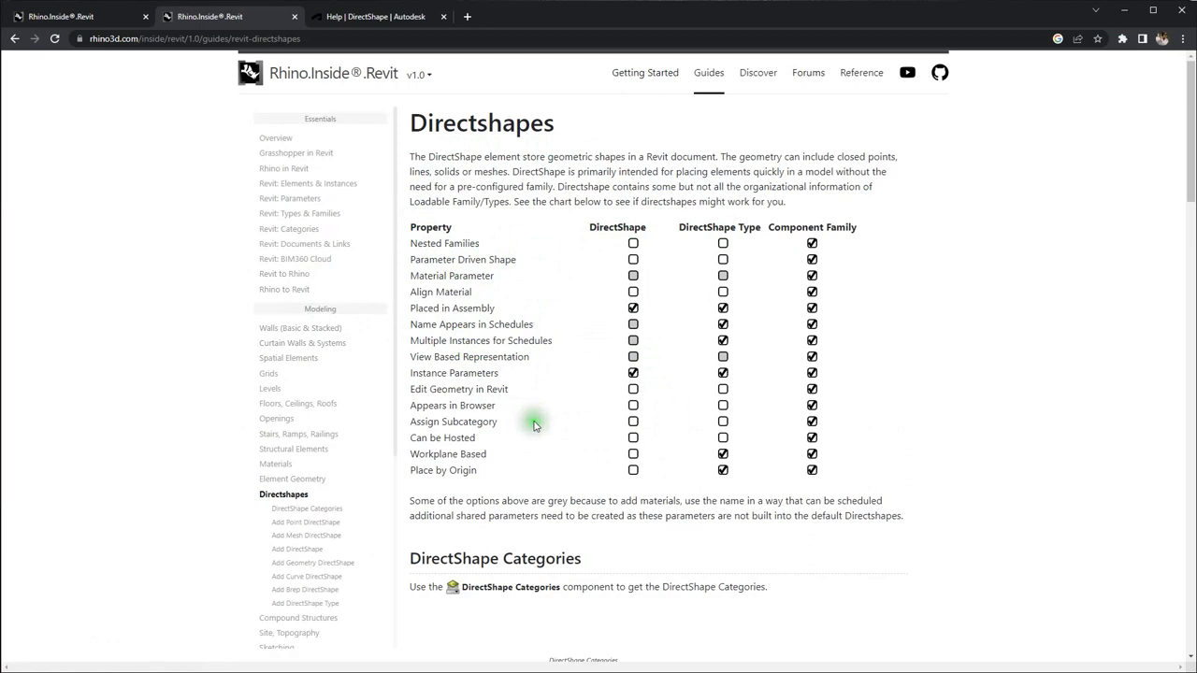
mouse_move(500, 415)
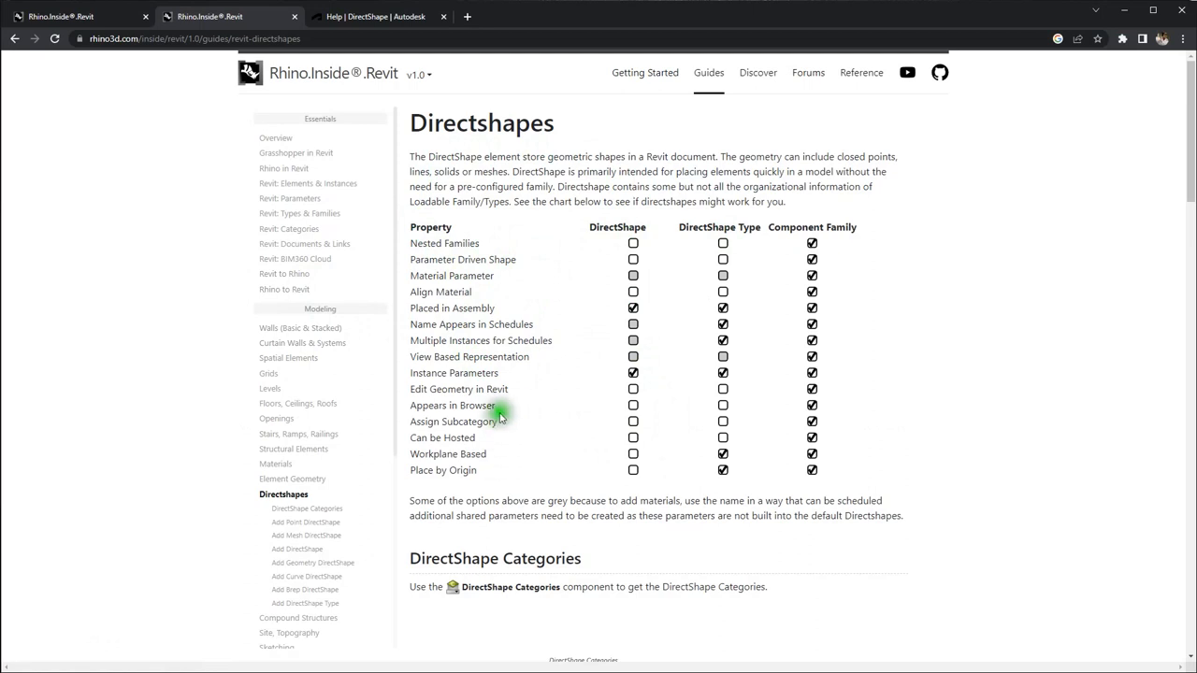
mouse_move(571, 123)
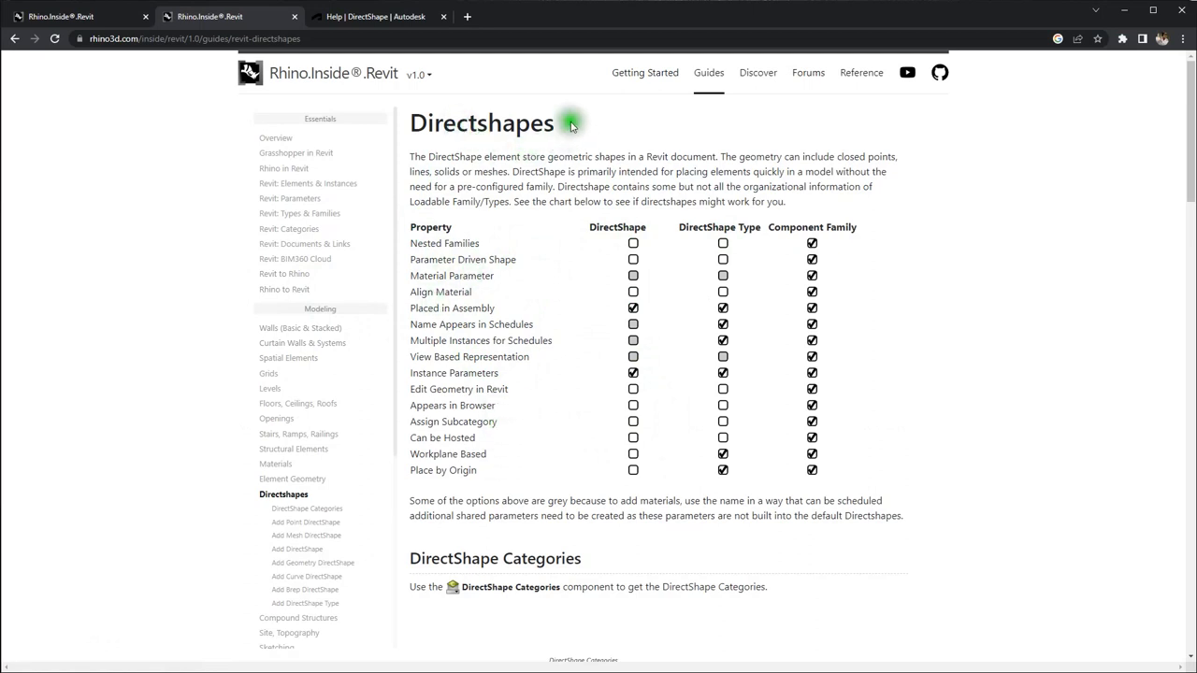
mouse_move(571, 127)
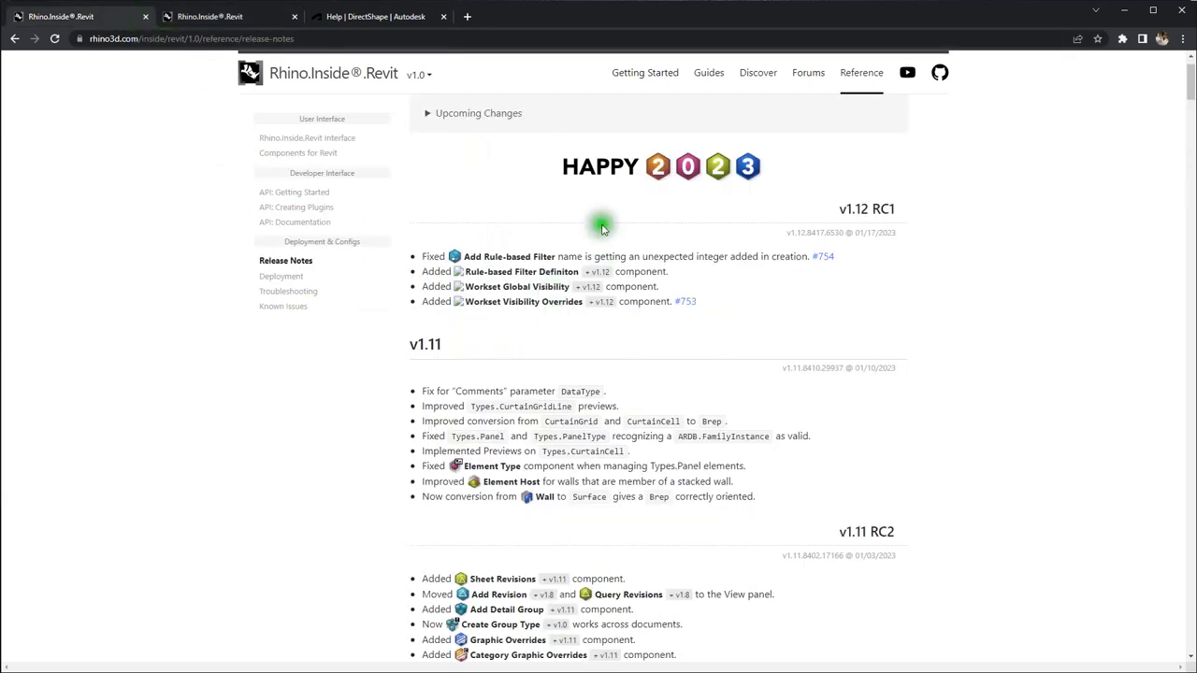
mouse_move(720, 335)
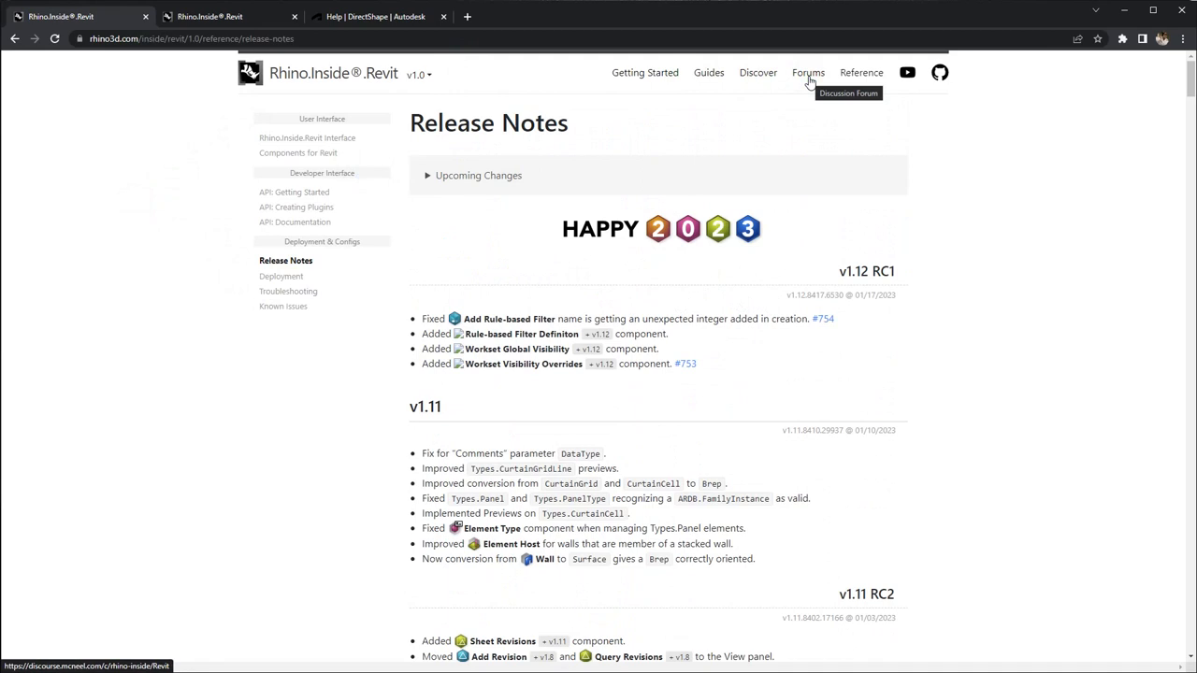
Open the Rhino.Inside.Revit forum's latest topics via Forums in the top navigation.
left_click(807, 73)
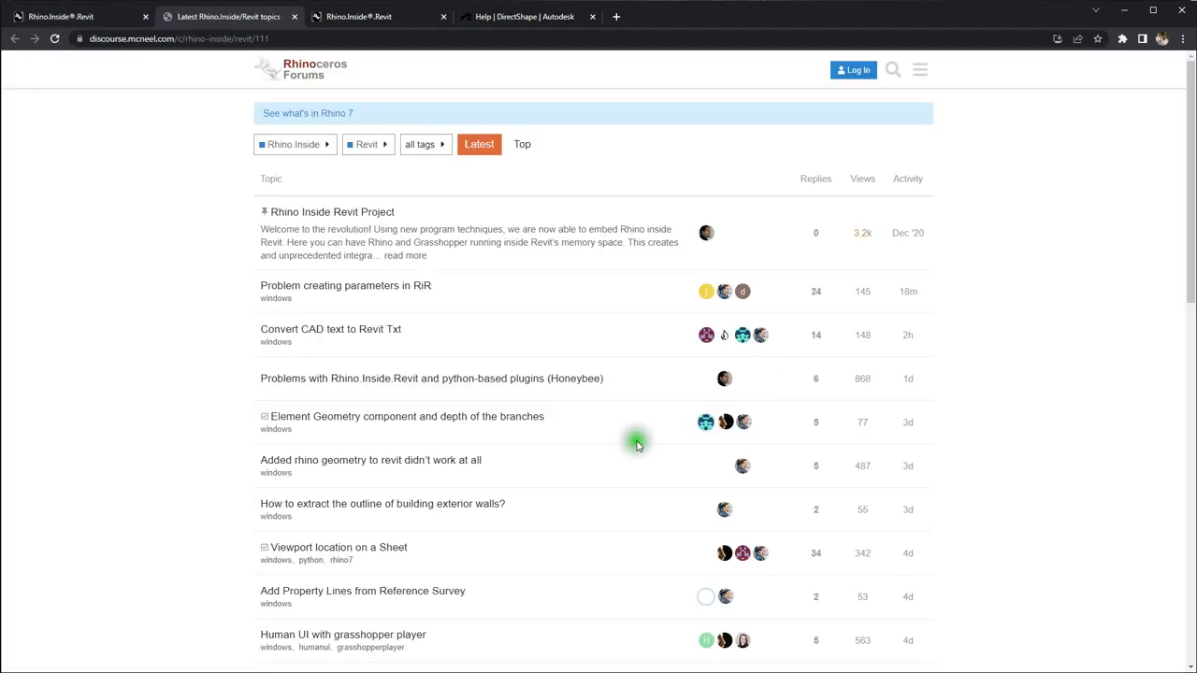